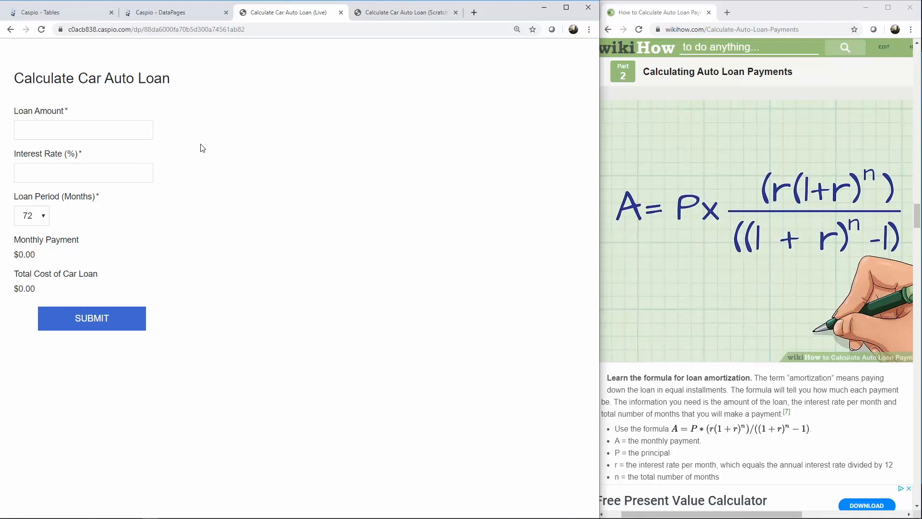
Step: Enter Loan Amount 50000 and Interest Rate 9.0 in the live loan form
{"action": "left_click", "coordinate": [83, 129]}
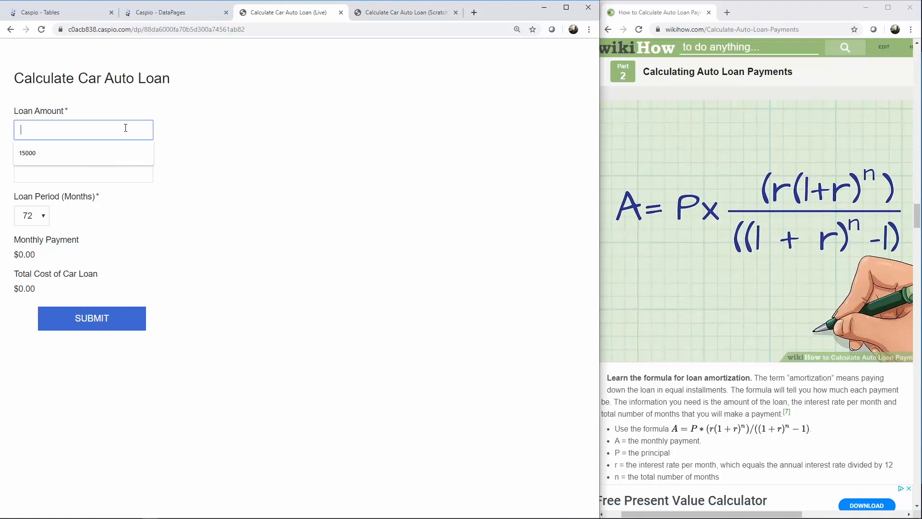
{"action": "type", "text": "50000"}
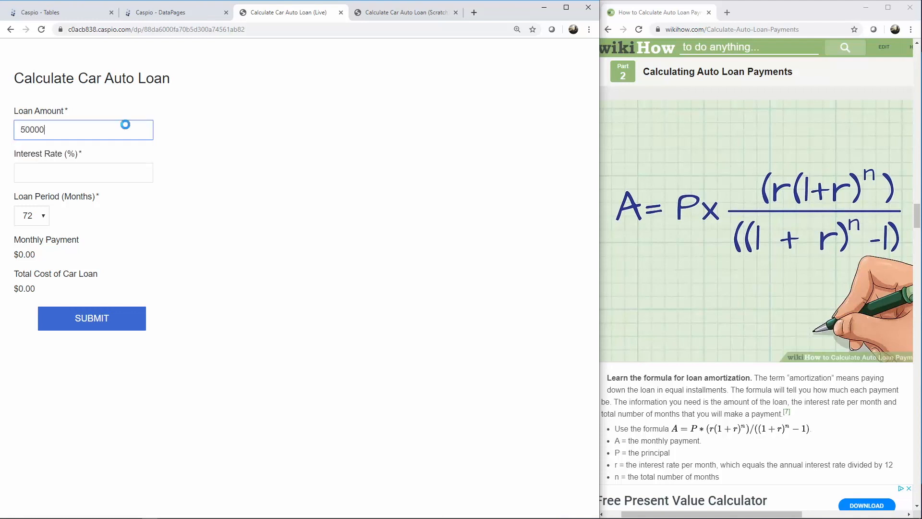
{"action": "type", "text": "9."}
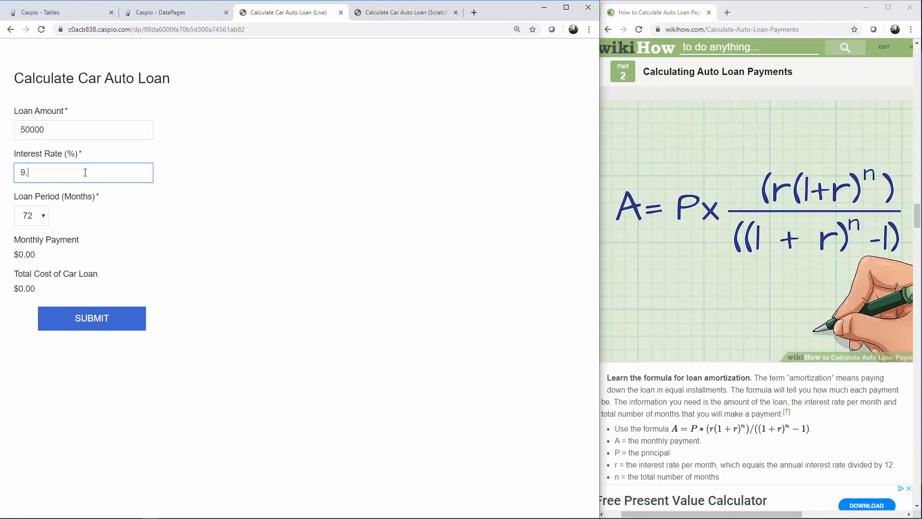
{"action": "type", "text": "0"}
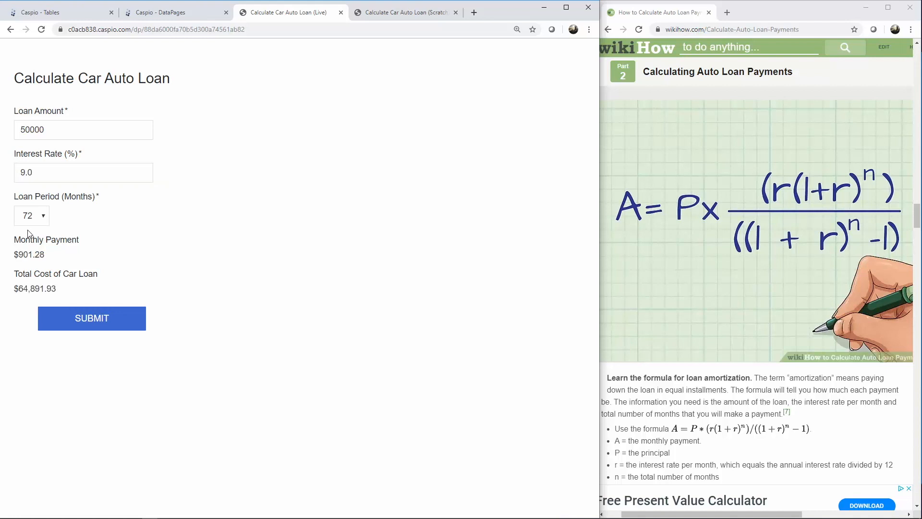
{"action": "mouse_move", "coordinate": [56, 262]}
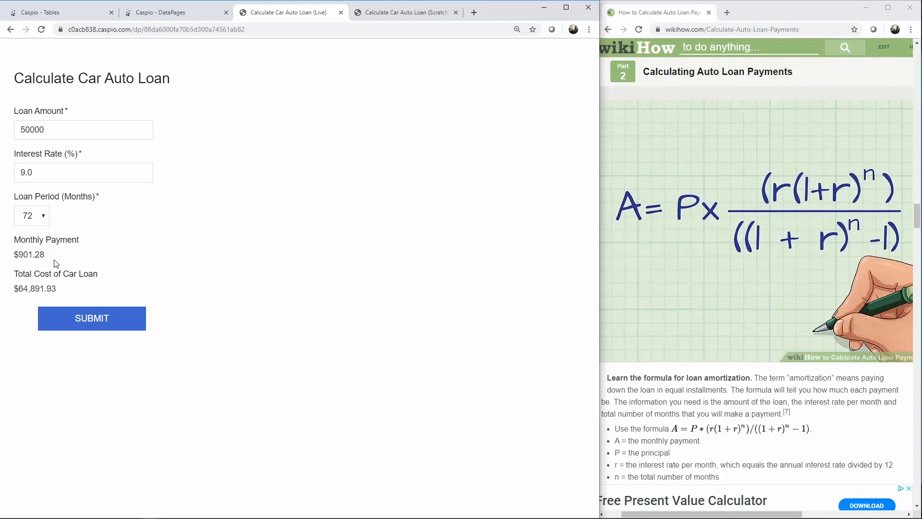
{"action": "mouse_move", "coordinate": [69, 264]}
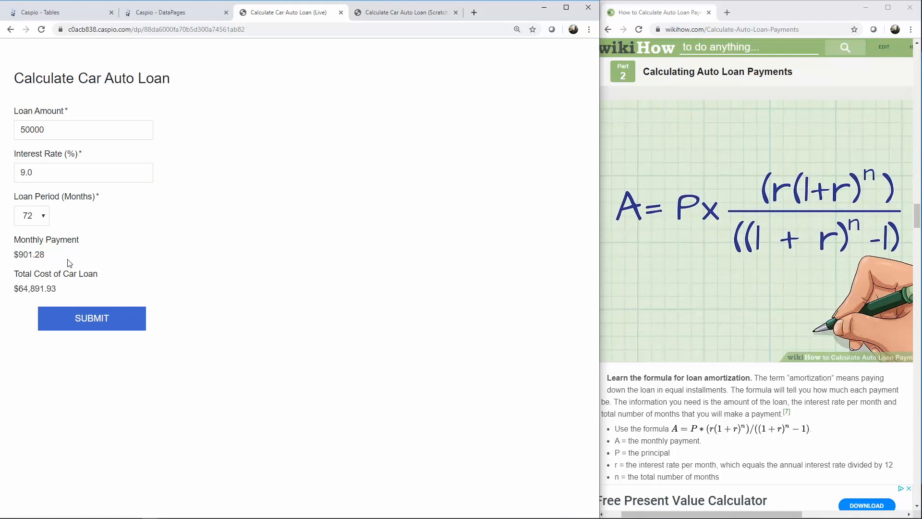
{"action": "mouse_move", "coordinate": [65, 293]}
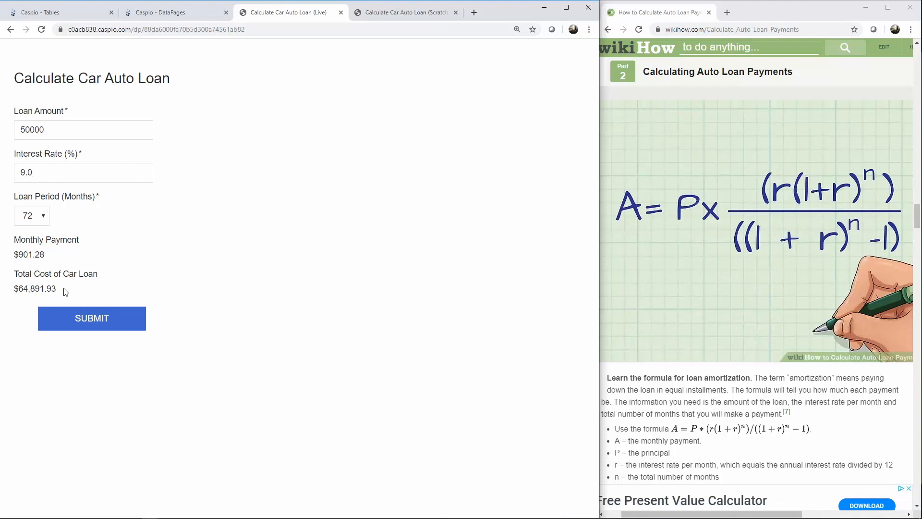
{"action": "mouse_move", "coordinate": [29, 301]}
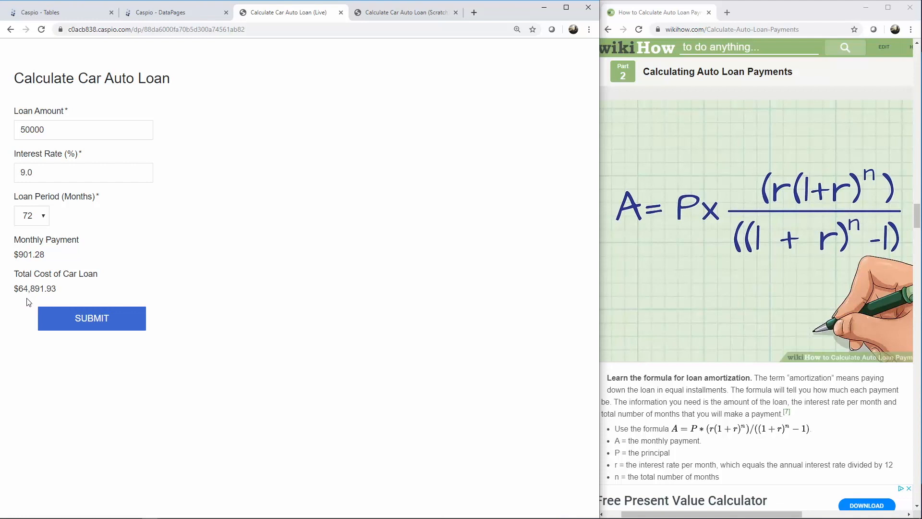
{"action": "mouse_move", "coordinate": [96, 161]}
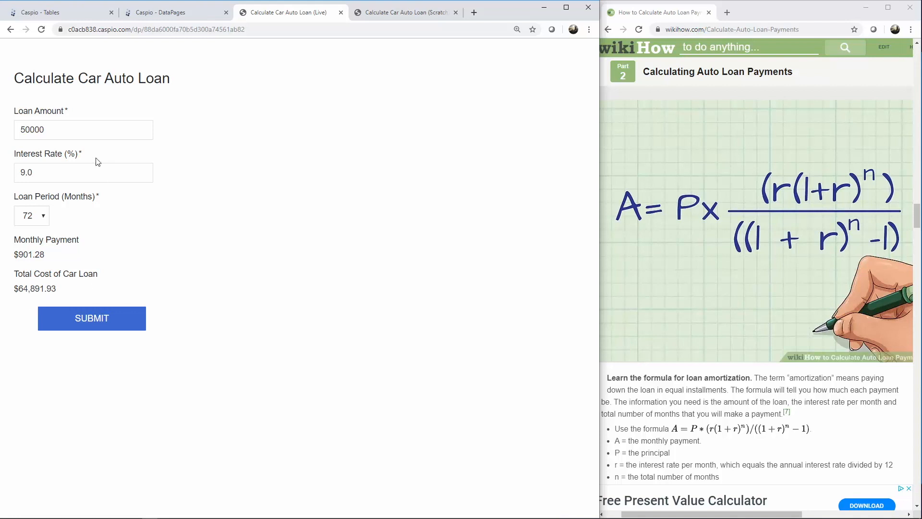
{"action": "mouse_move", "coordinate": [66, 187]}
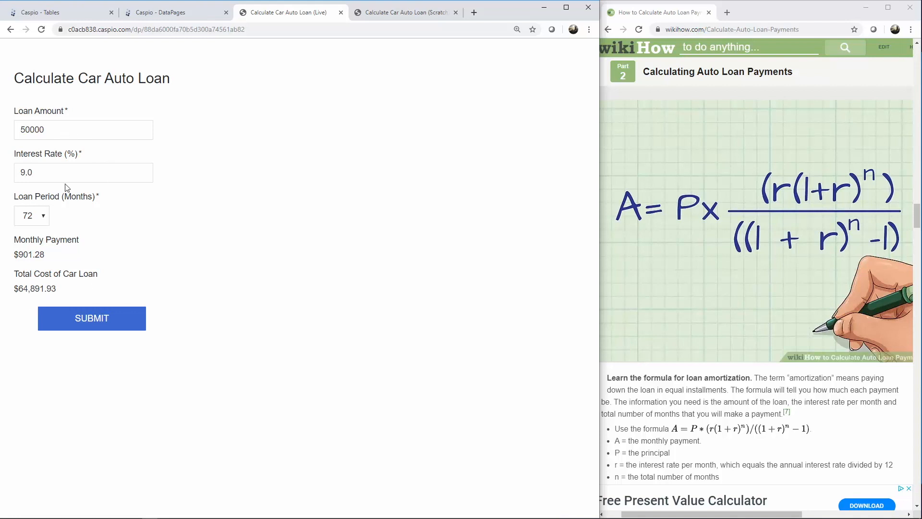
{"action": "mouse_move", "coordinate": [67, 289]}
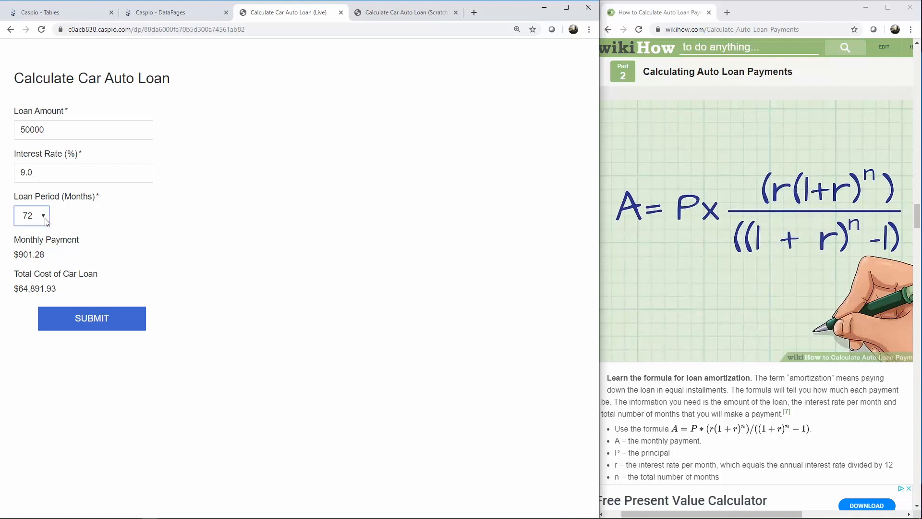
Step: Change the loan period to 84 months and the interest rate to 5.0
{"action": "left_click", "coordinate": [32, 215]}
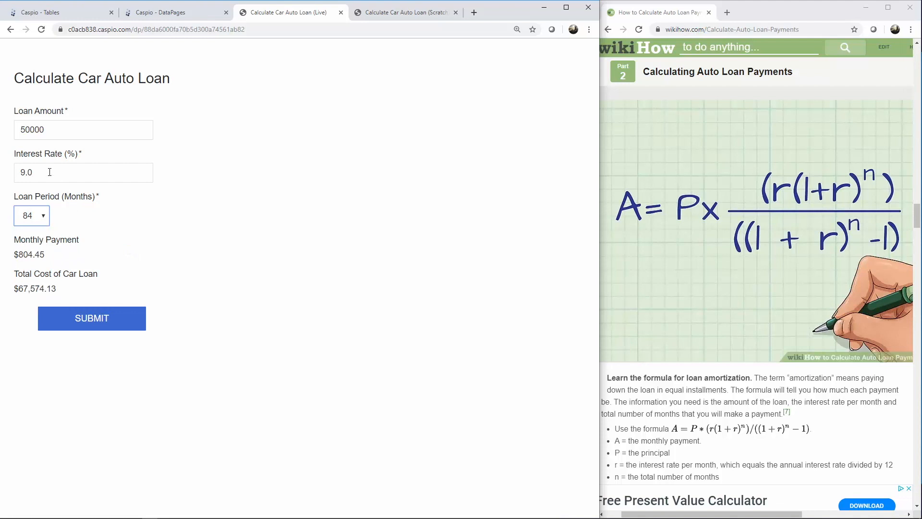
{"action": "type", "text": "5.0"}
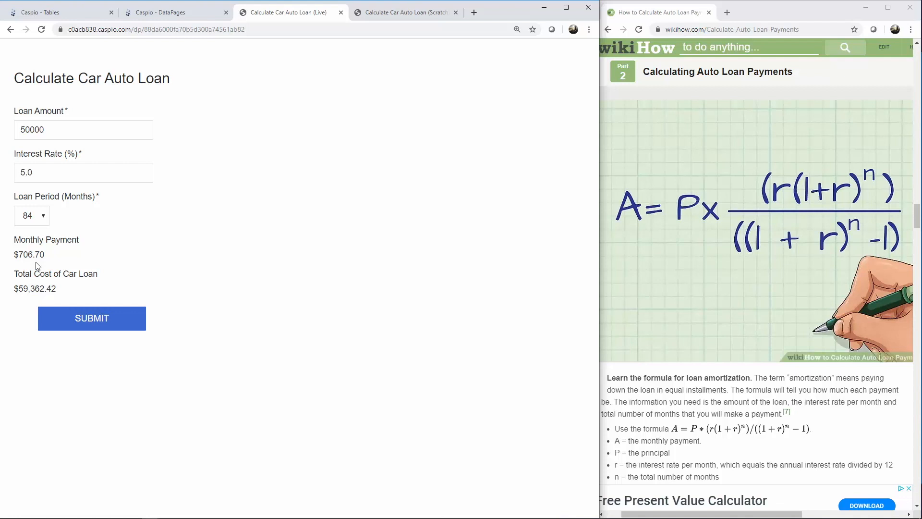
{"action": "mouse_move", "coordinate": [11, 259]}
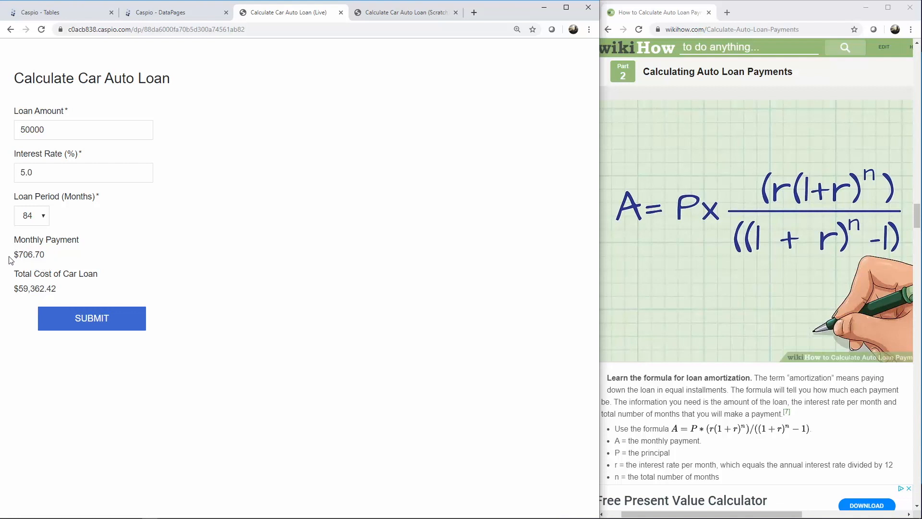
{"action": "mouse_move", "coordinate": [586, 233]}
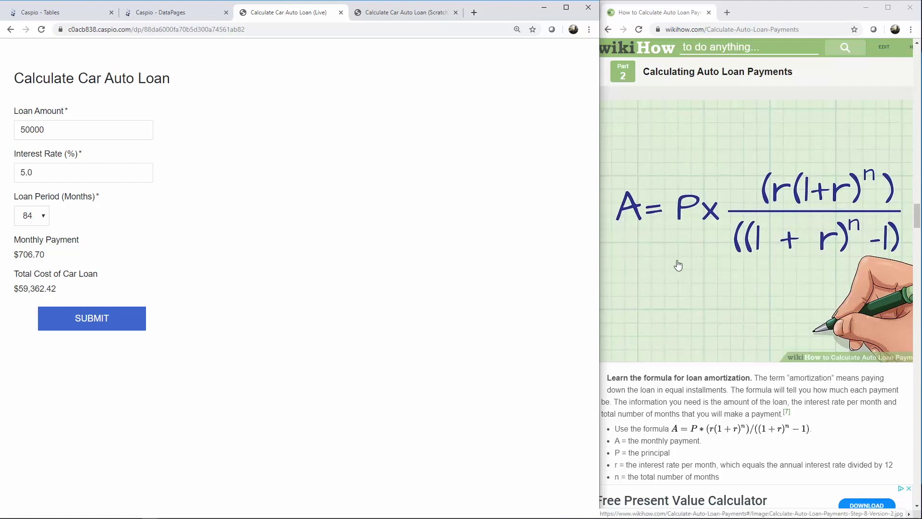
{"action": "mouse_move", "coordinate": [52, 259]}
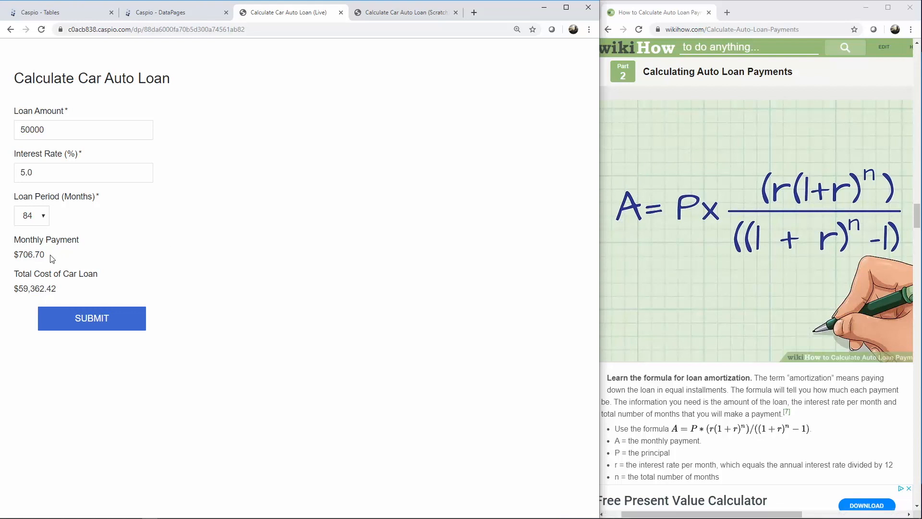
{"action": "mouse_move", "coordinate": [70, 294]}
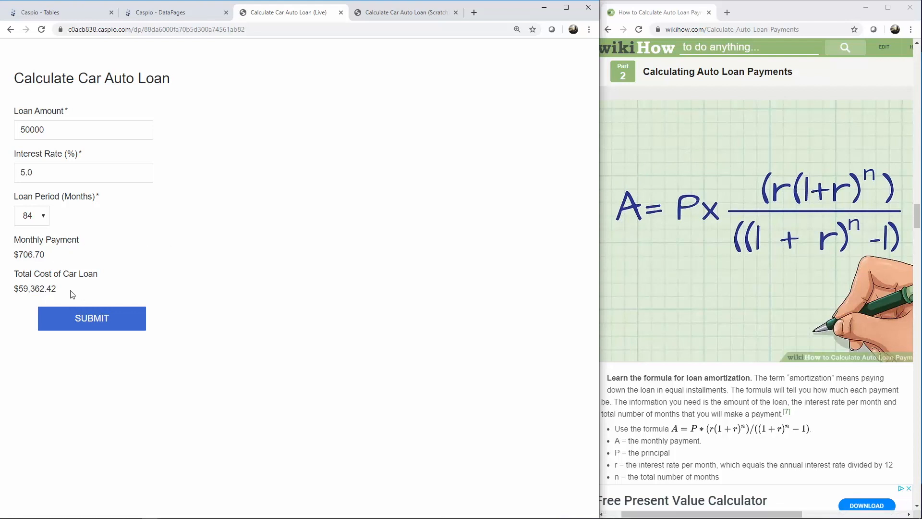
{"action": "mouse_move", "coordinate": [78, 295]}
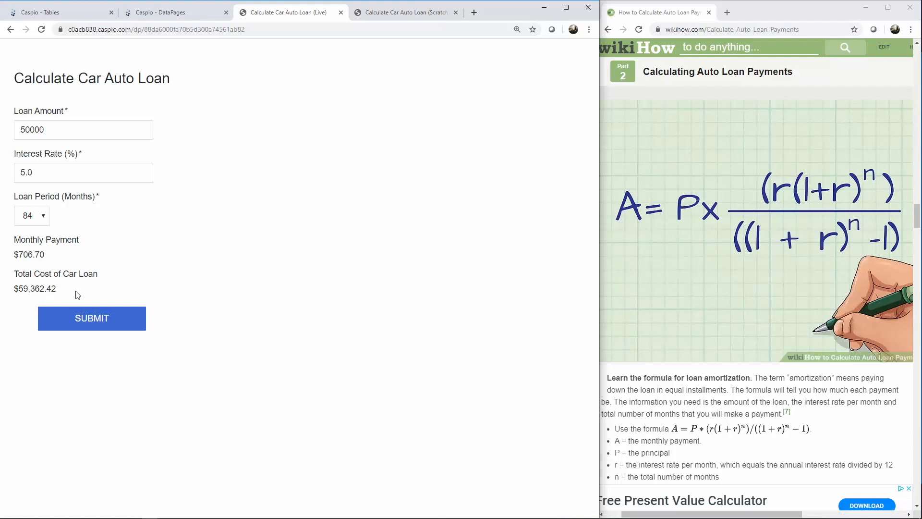
{"action": "mouse_move", "coordinate": [58, 259]}
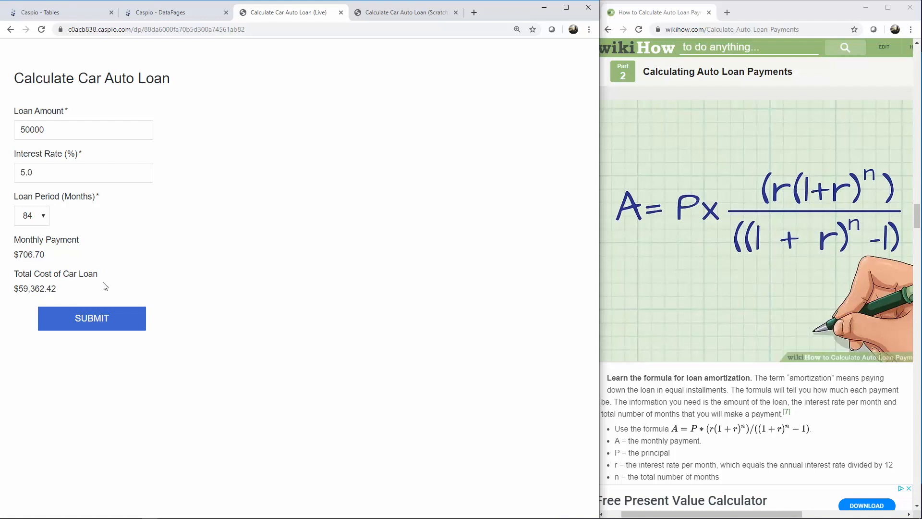
{"action": "mouse_move", "coordinate": [78, 292]}
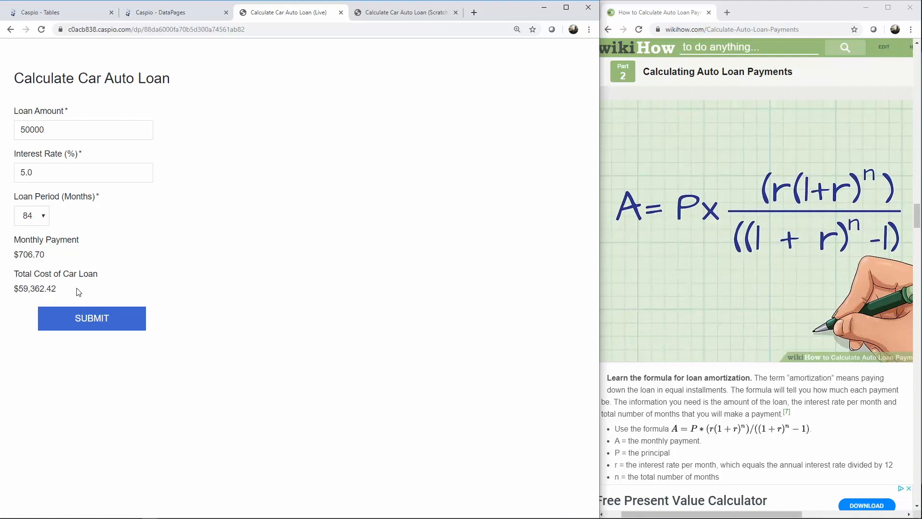
{"action": "mouse_move", "coordinate": [561, 259]}
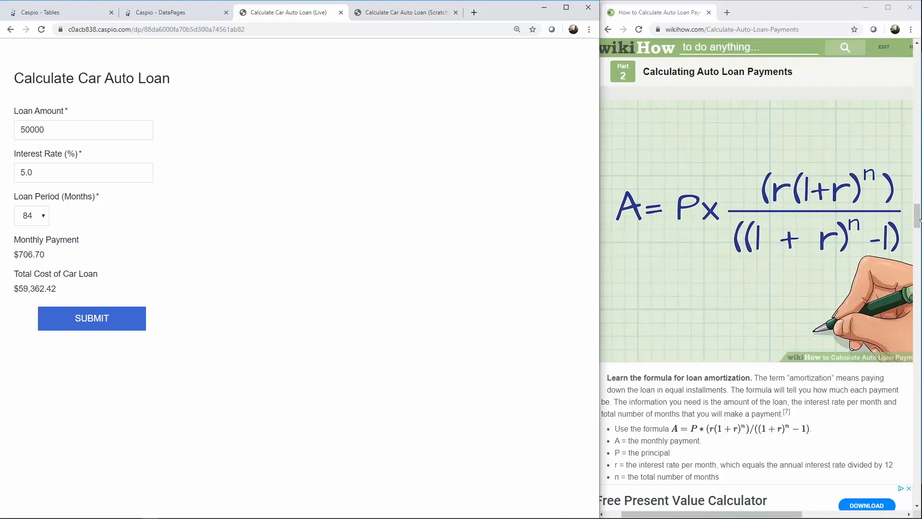
Step: Switch to the Caspio Bridge tab showing the tbl_auto_loan_inquiries table design
{"action": "left_click", "coordinate": [53, 13]}
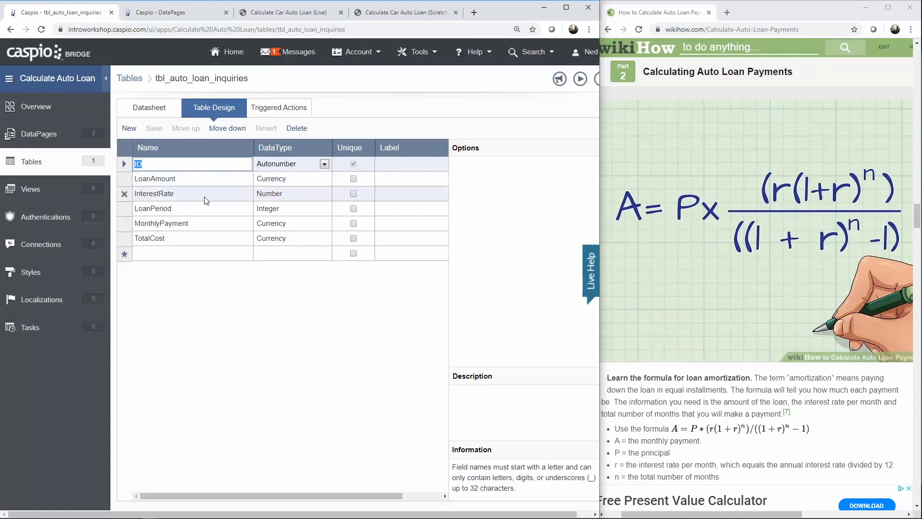
{"action": "mouse_move", "coordinate": [276, 198]}
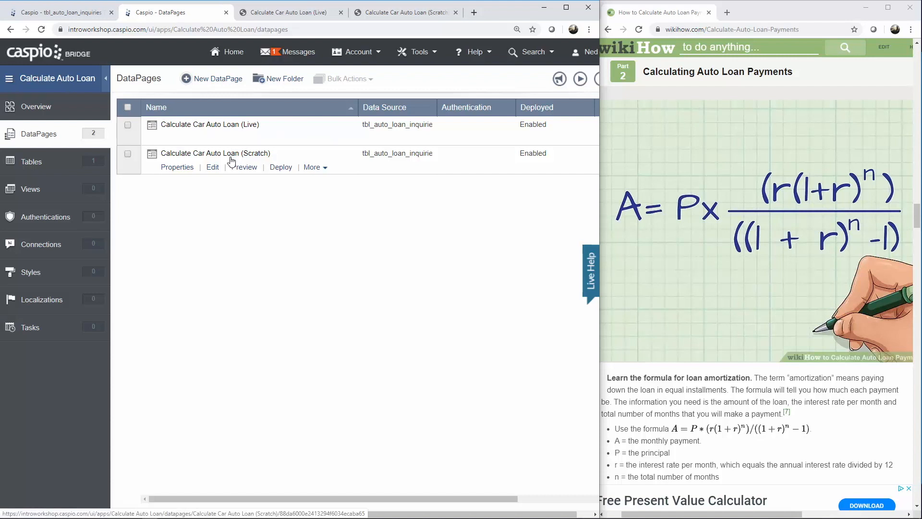
Step: Edit the Calculate Car Auto Loan (Scratch) DataPage and advance to Configure Fields
{"action": "left_click", "coordinate": [212, 167]}
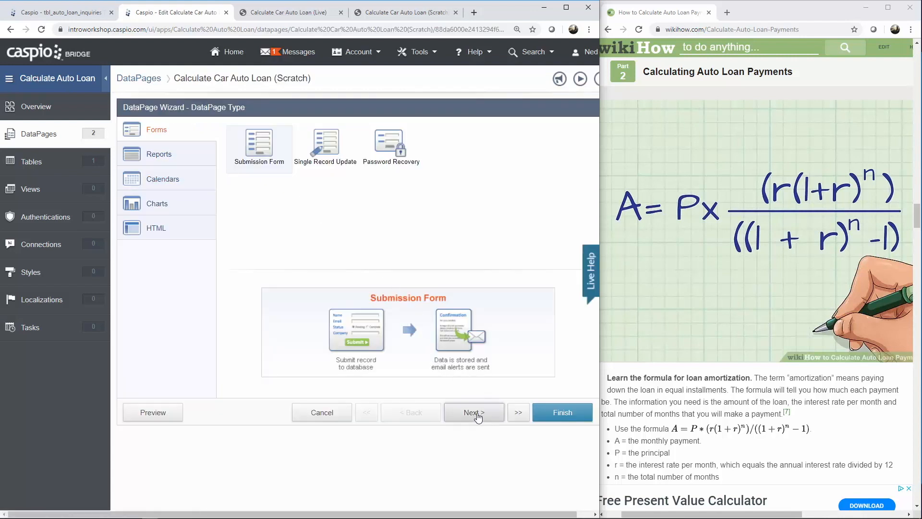
{"action": "left_click", "coordinate": [475, 412]}
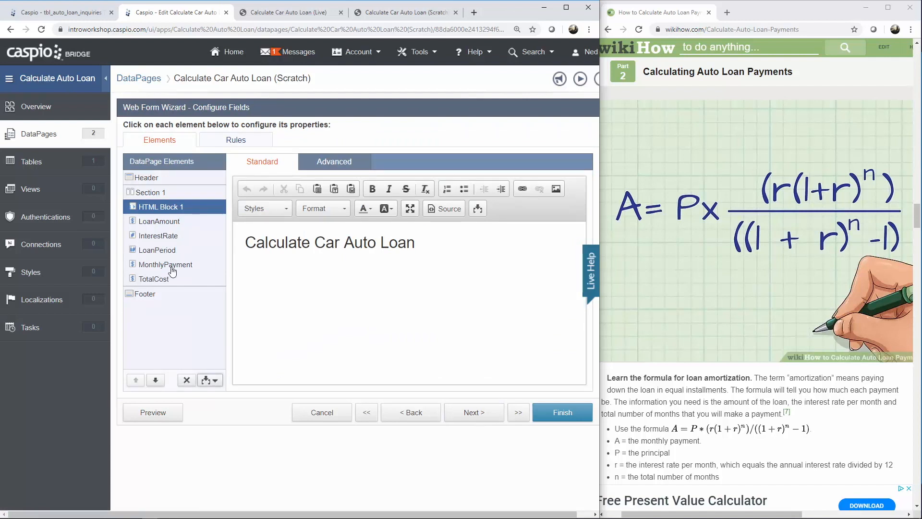
Step: Make the MonthlyPayment field a Calculated Value and place the cursor in its formula box
{"action": "left_click", "coordinate": [165, 265]}
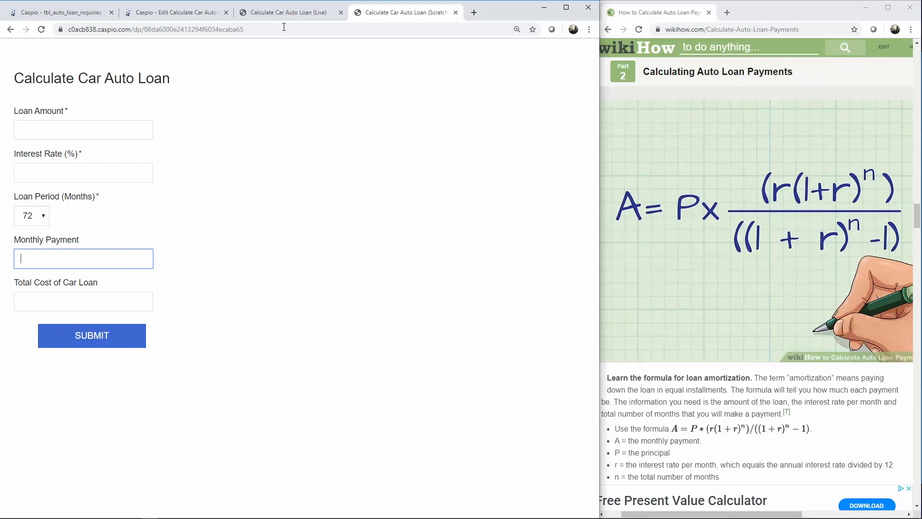
{"action": "left_click", "coordinate": [169, 12]}
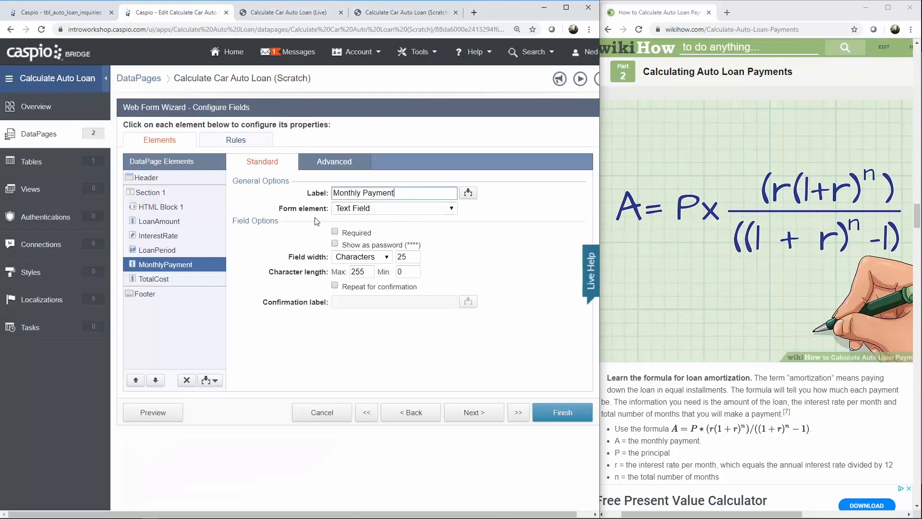
{"action": "left_click", "coordinate": [394, 207]}
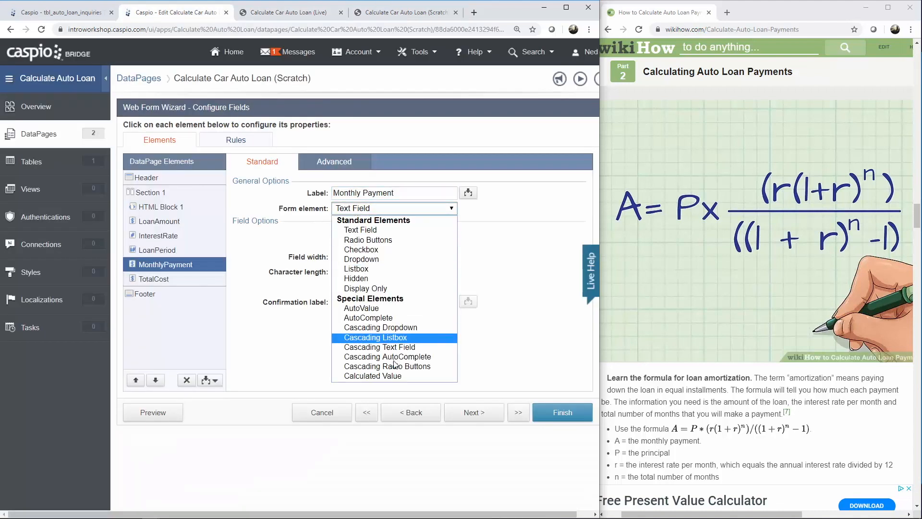
{"action": "left_click", "coordinate": [372, 375]}
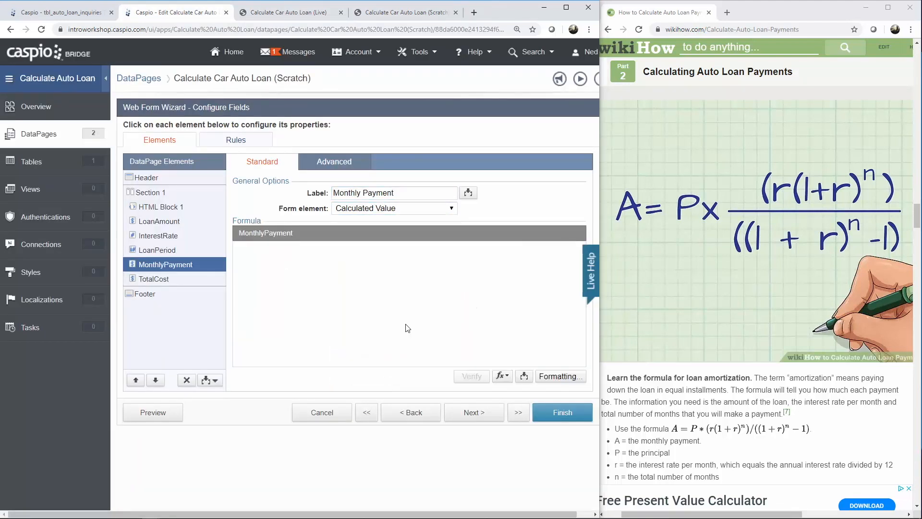
{"action": "mouse_move", "coordinate": [718, 277]}
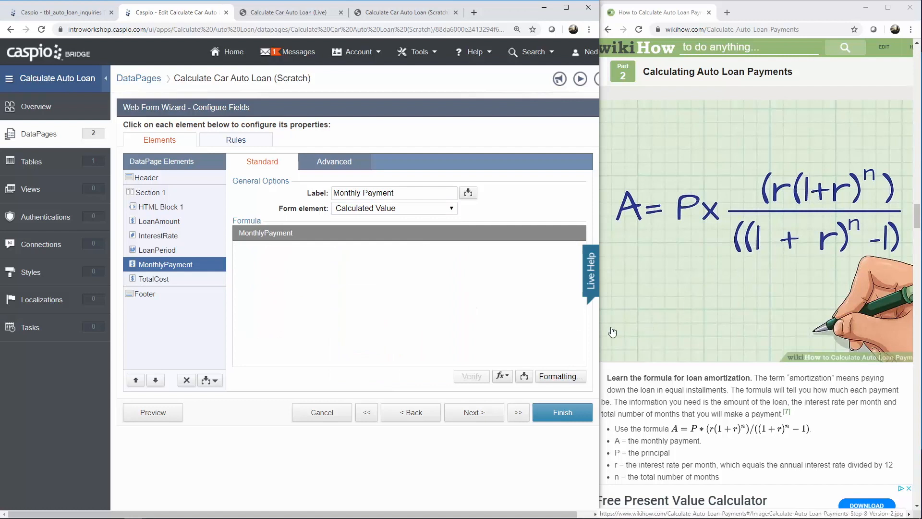
{"action": "left_click", "coordinate": [432, 292]}
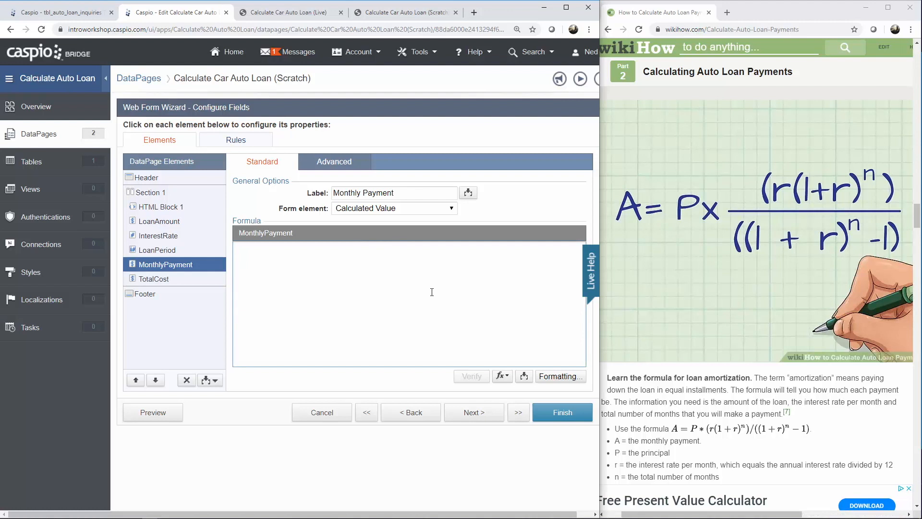
{"action": "mouse_move", "coordinate": [623, 280]}
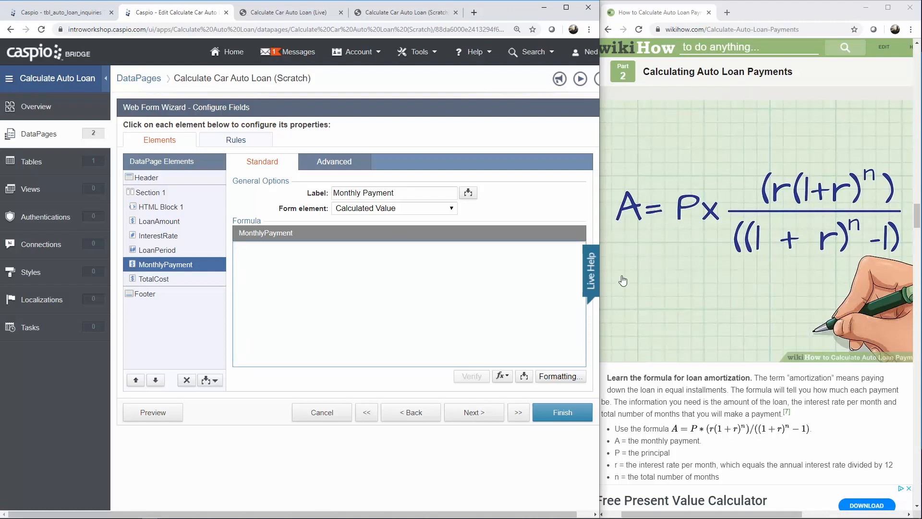
{"action": "left_click", "coordinate": [524, 376]}
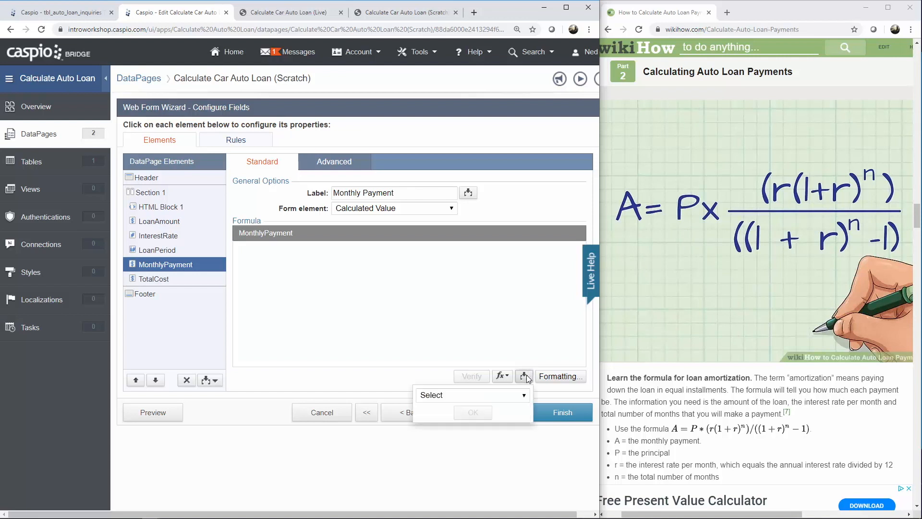
{"action": "left_click", "coordinate": [472, 394]}
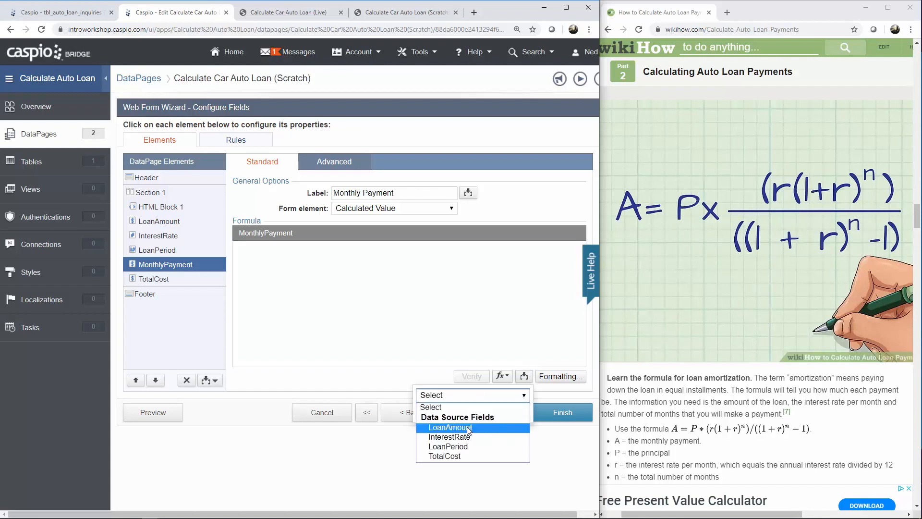
{"action": "left_click", "coordinate": [450, 427]}
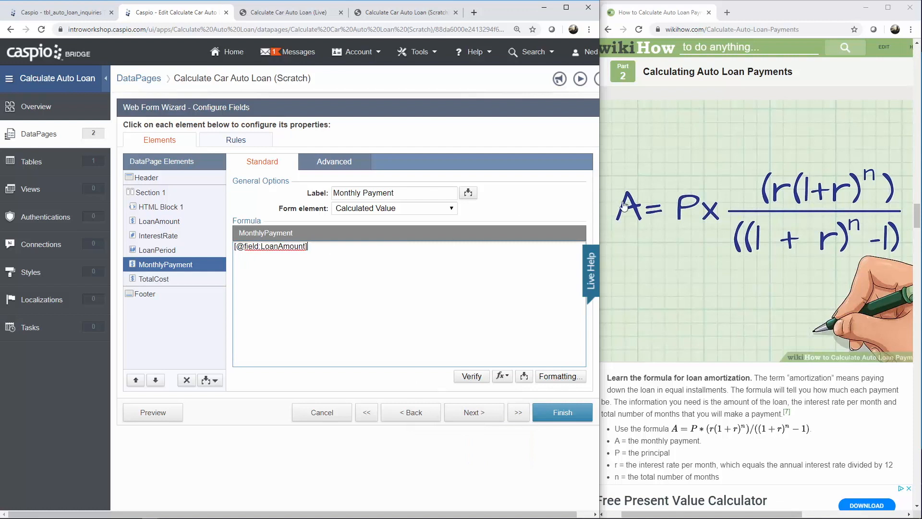
{"action": "mouse_move", "coordinate": [624, 265]}
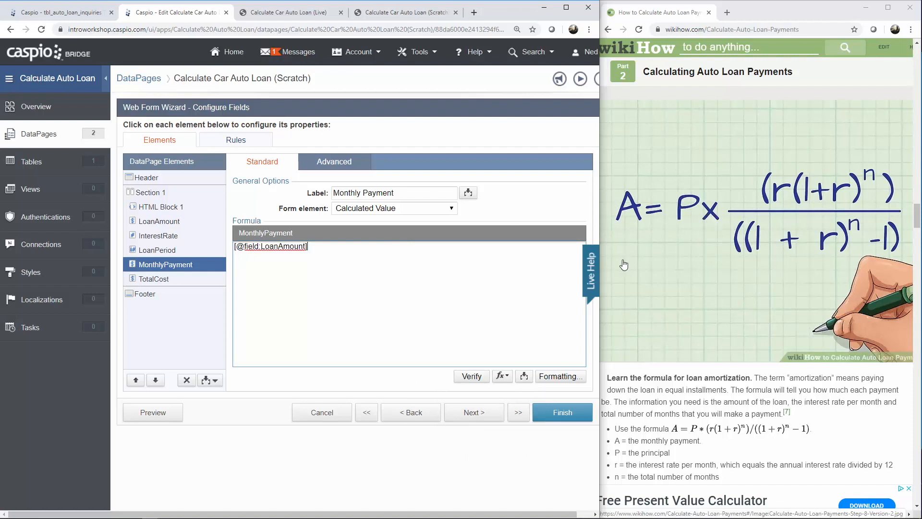
{"action": "type", "text": "*"}
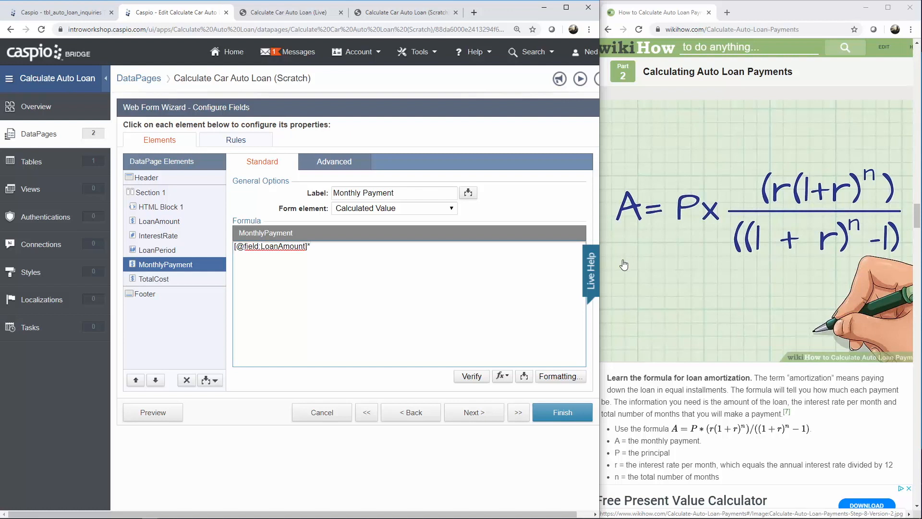
{"action": "mouse_move", "coordinate": [681, 262]}
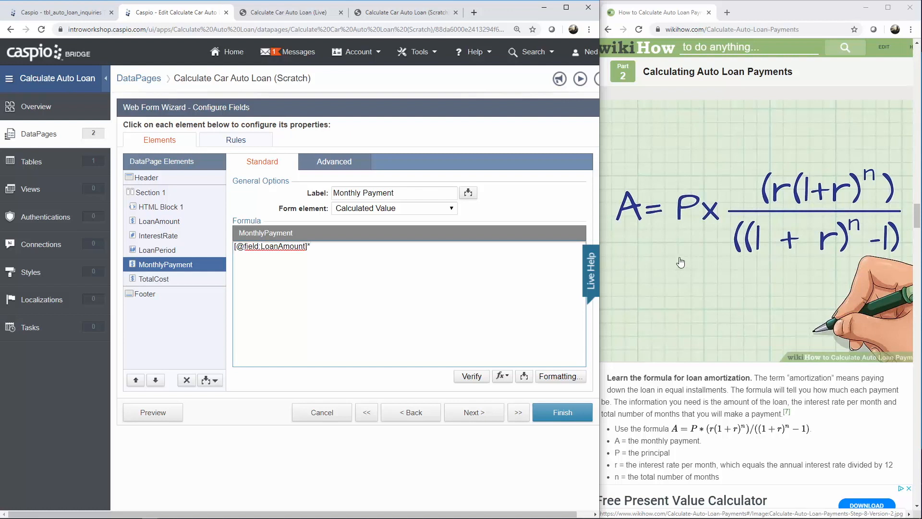
{"action": "mouse_move", "coordinate": [834, 202]}
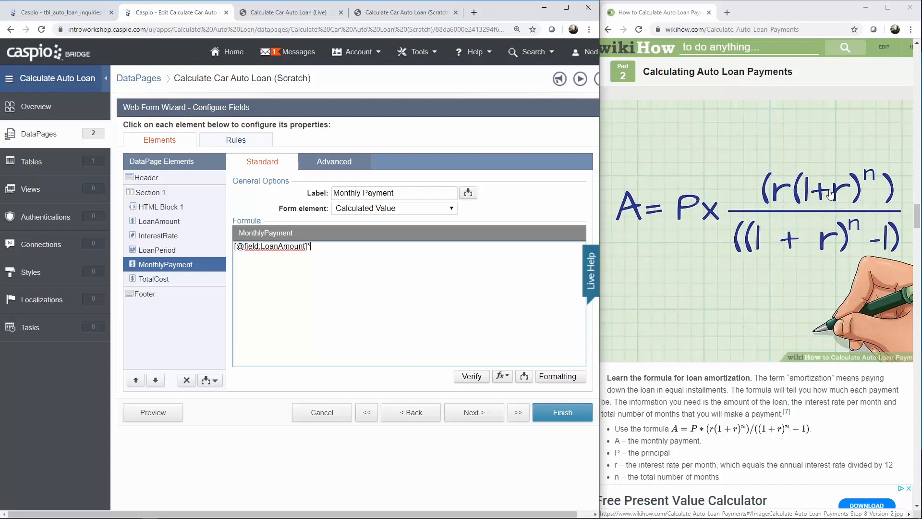
{"action": "mouse_move", "coordinate": [838, 171]}
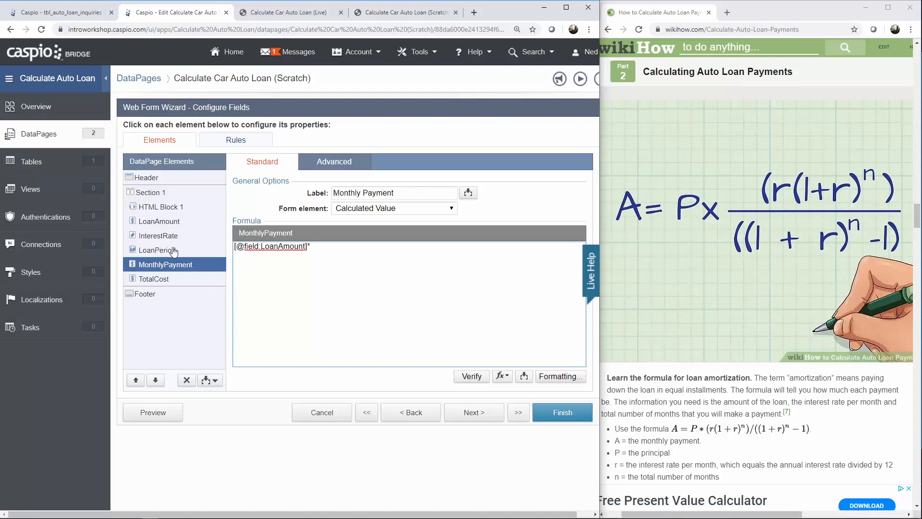
{"action": "type", "text": "*("}
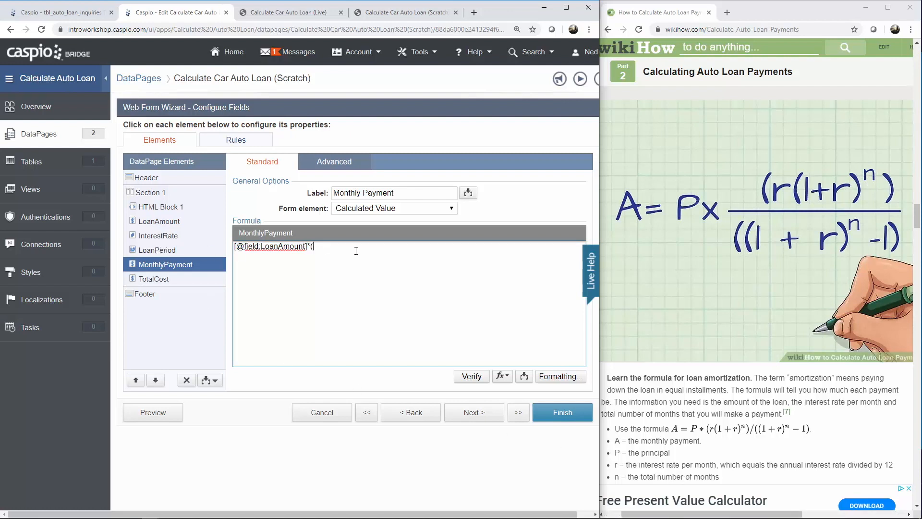
{"action": "type", "text": "())"}
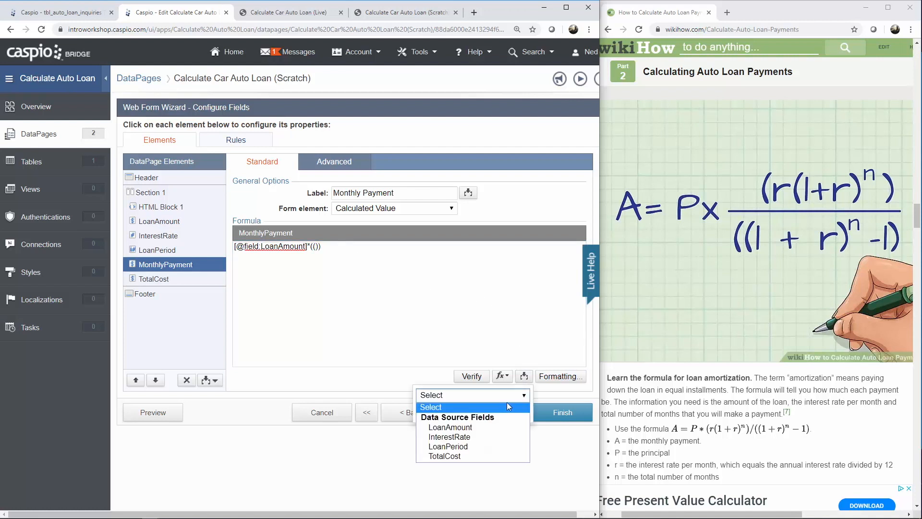
{"action": "left_click", "coordinate": [450, 436]}
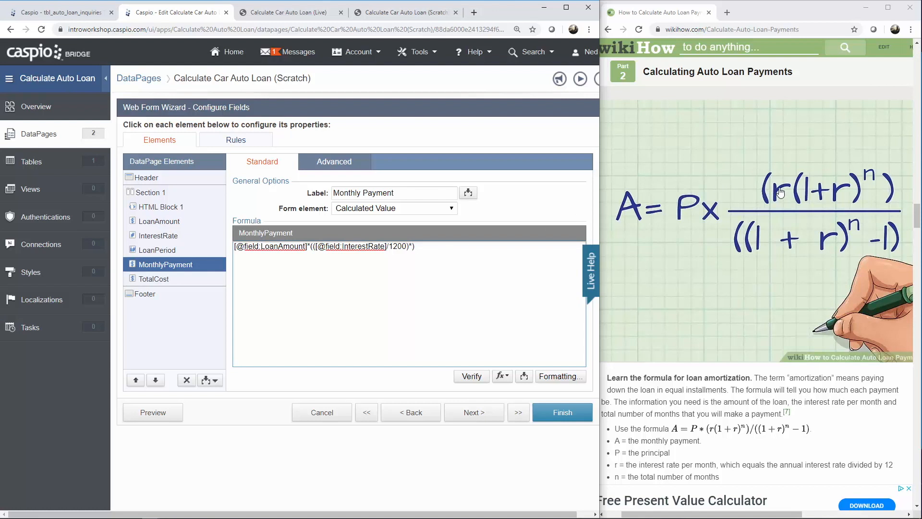
{"action": "mouse_move", "coordinate": [852, 181]}
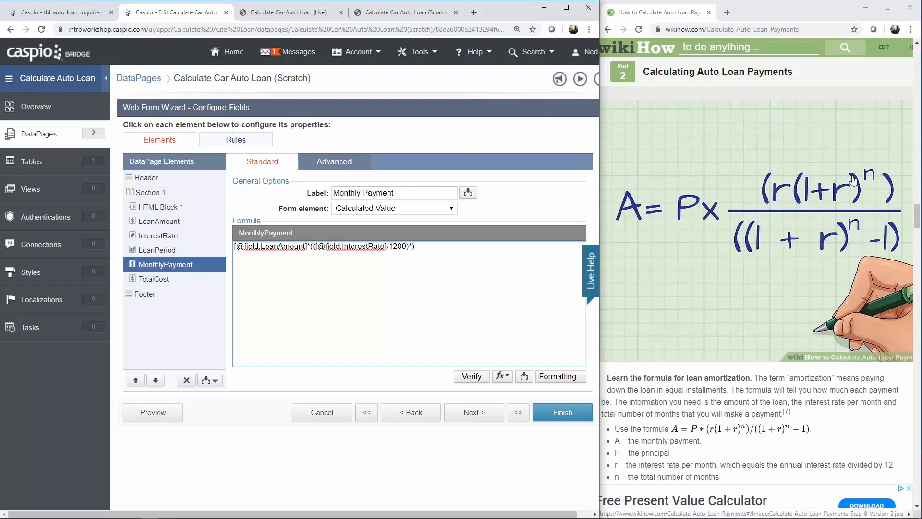
{"action": "mouse_move", "coordinate": [509, 386]}
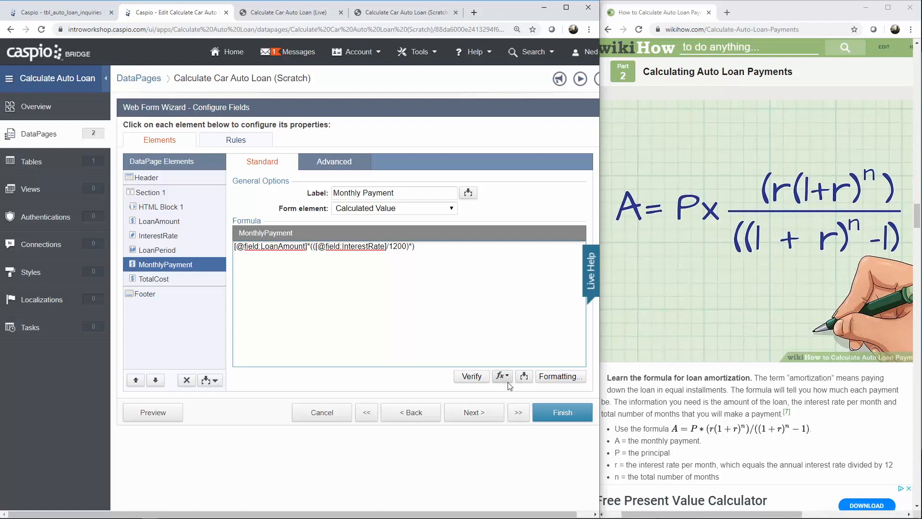
{"action": "left_click", "coordinate": [501, 376]}
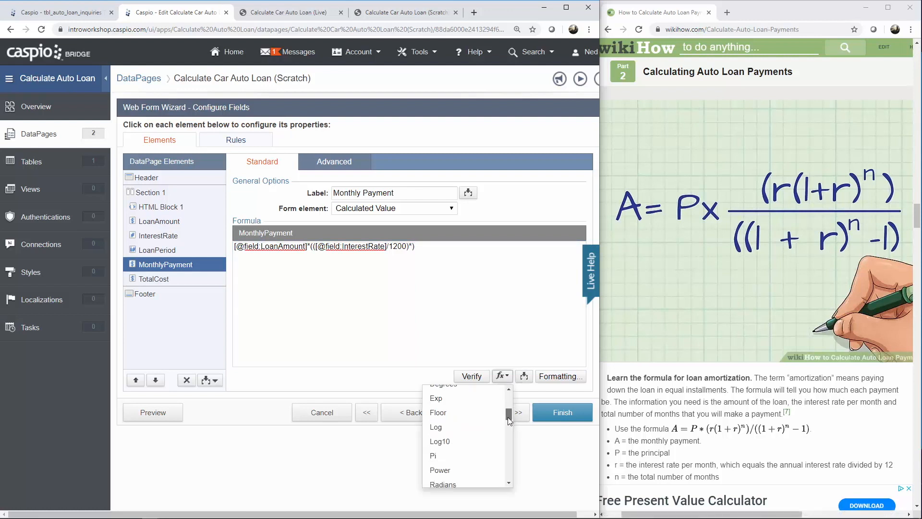
{"action": "left_click", "coordinate": [440, 471]}
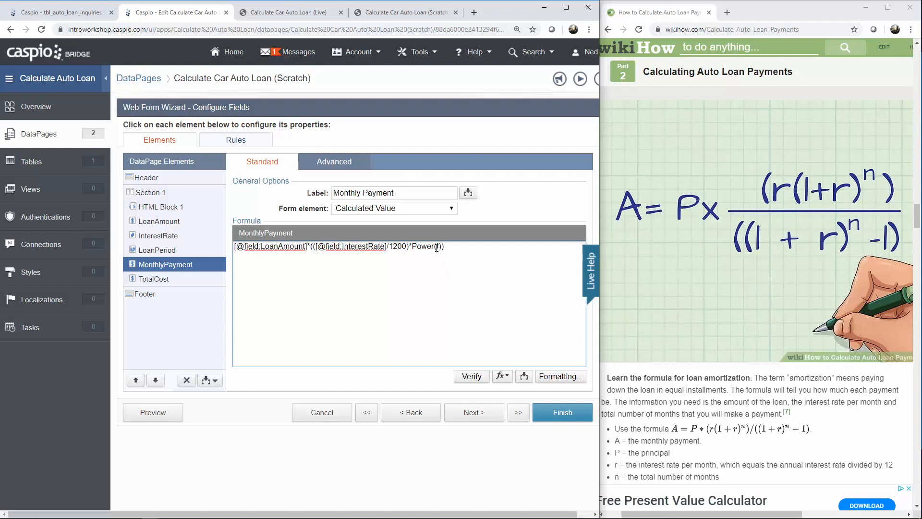
{"action": "type", "text": "1+("}
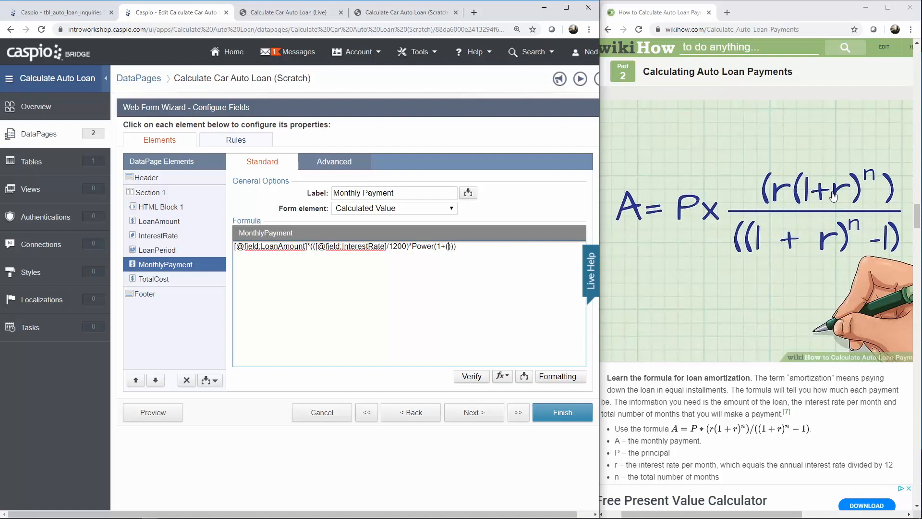
{"action": "left_click", "coordinate": [523, 377]}
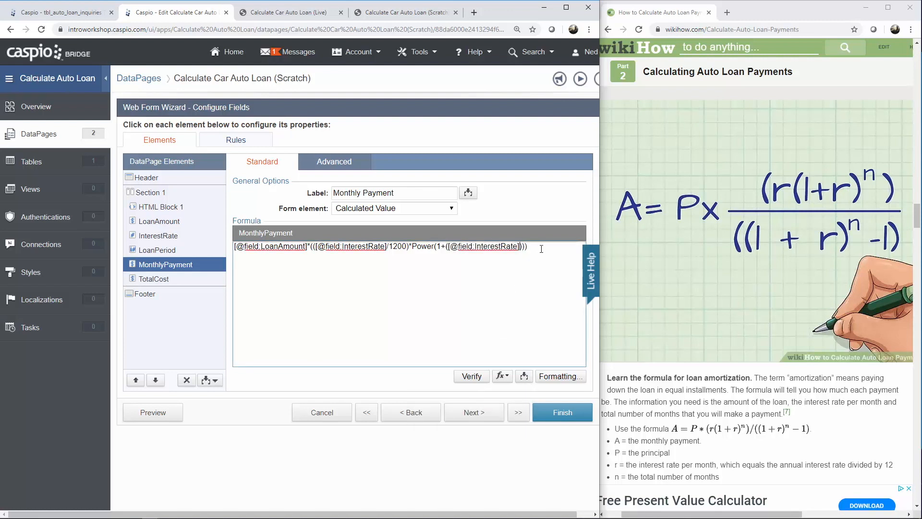
{"action": "type", "text": "1200),"}
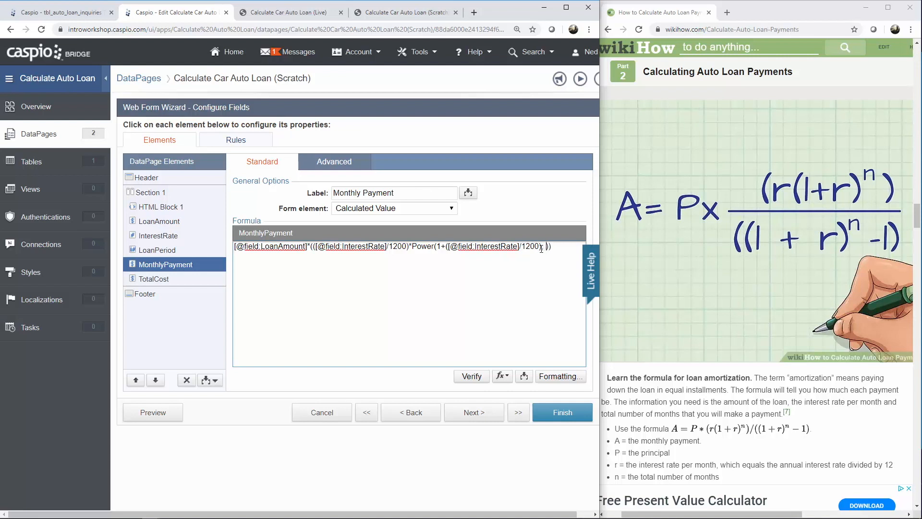
{"action": "left_click", "coordinate": [524, 376]}
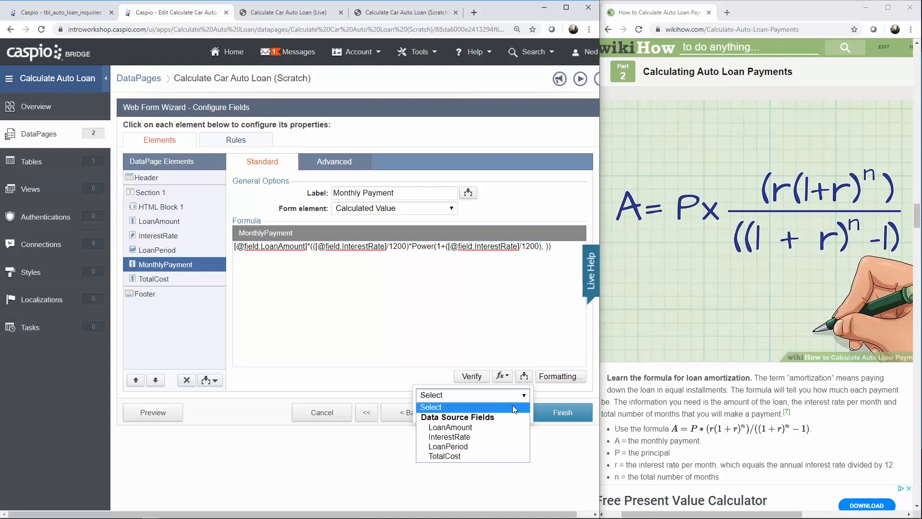
{"action": "left_click", "coordinate": [448, 446]}
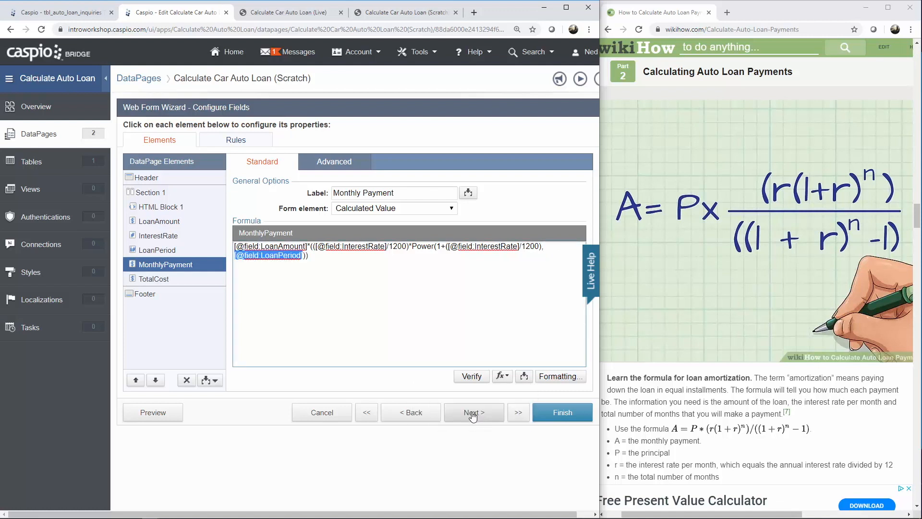
{"action": "left_click", "coordinate": [311, 255]}
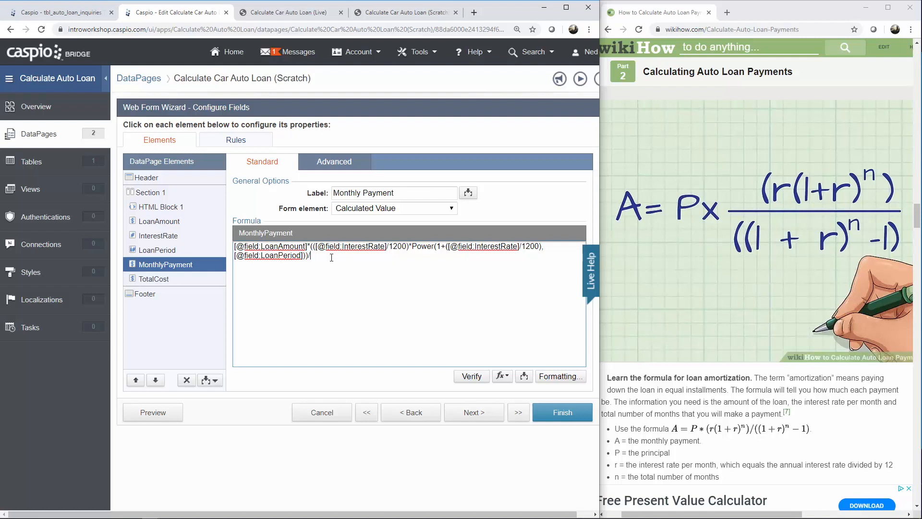
Step: Write the denominator /(Power(1+(InterestRate/1200), LoanPeriod)-1)
{"action": "type", "text": "/("}
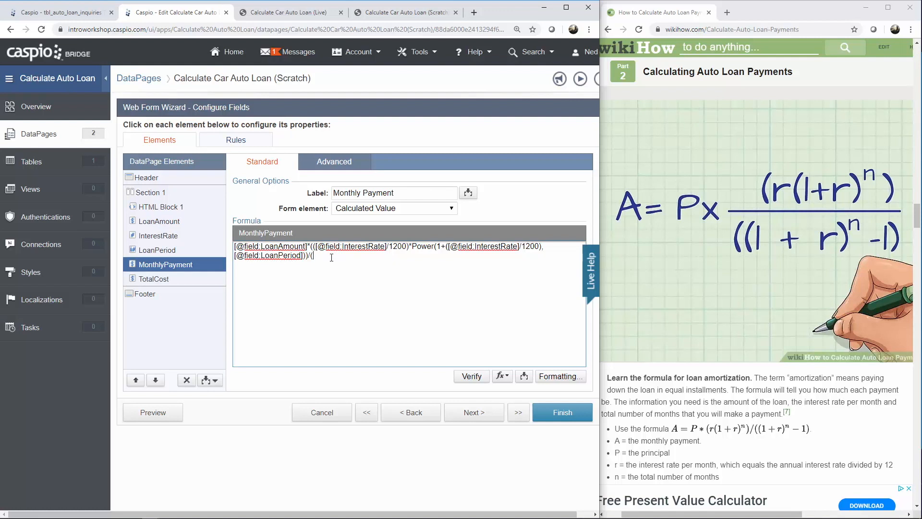
{"action": "left_click", "coordinate": [501, 376]}
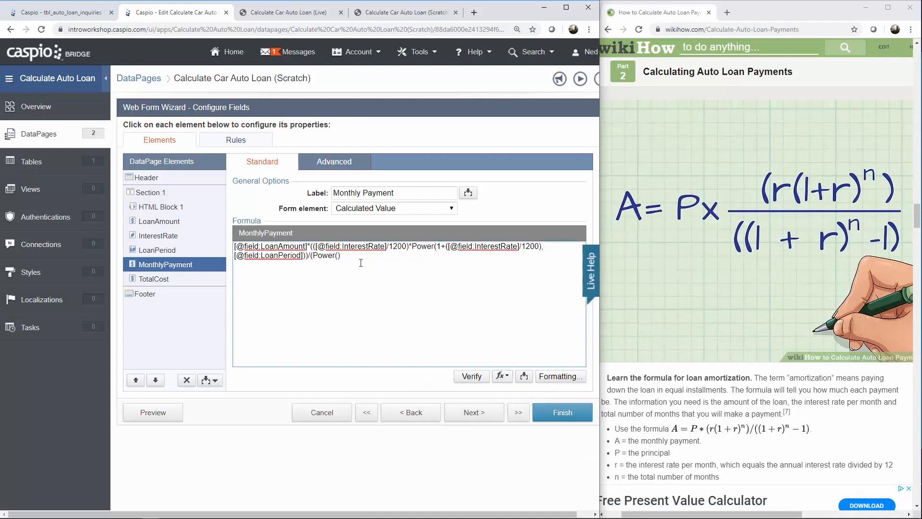
{"action": "type", "text": "1+("}
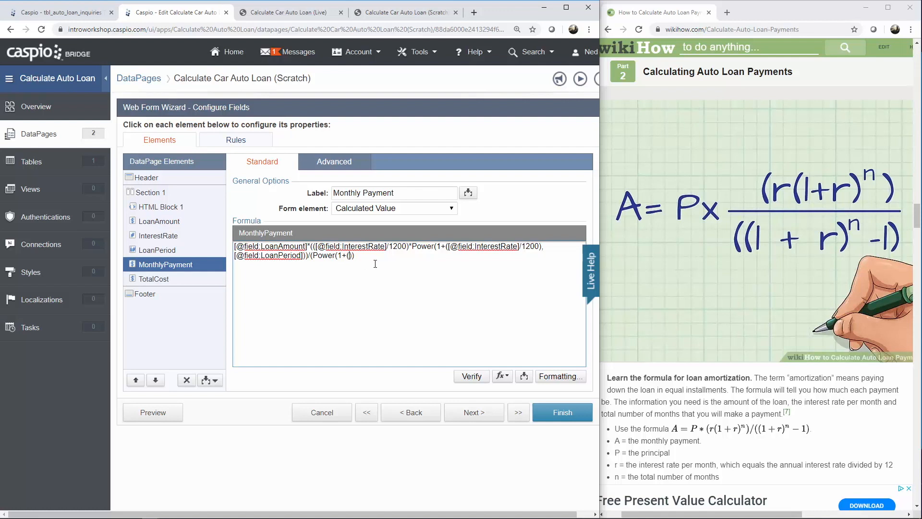
{"action": "left_click", "coordinate": [523, 377]}
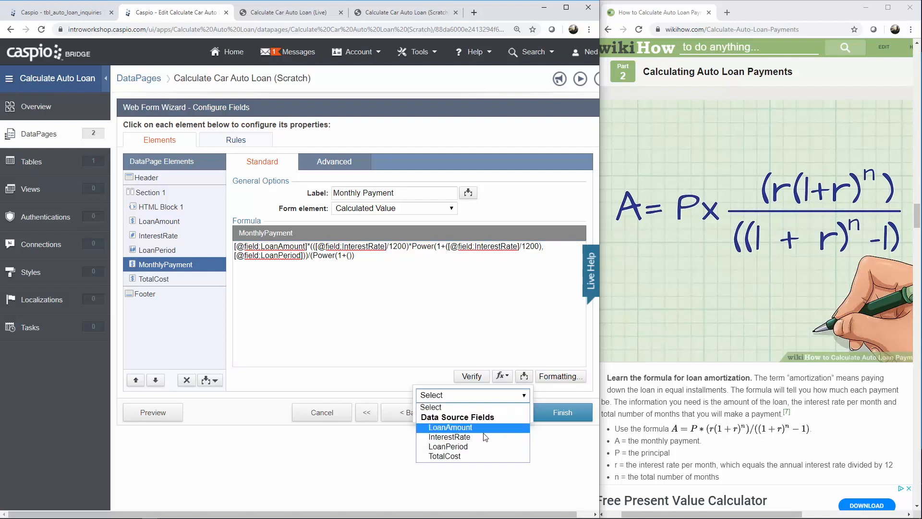
{"action": "left_click", "coordinate": [449, 436]}
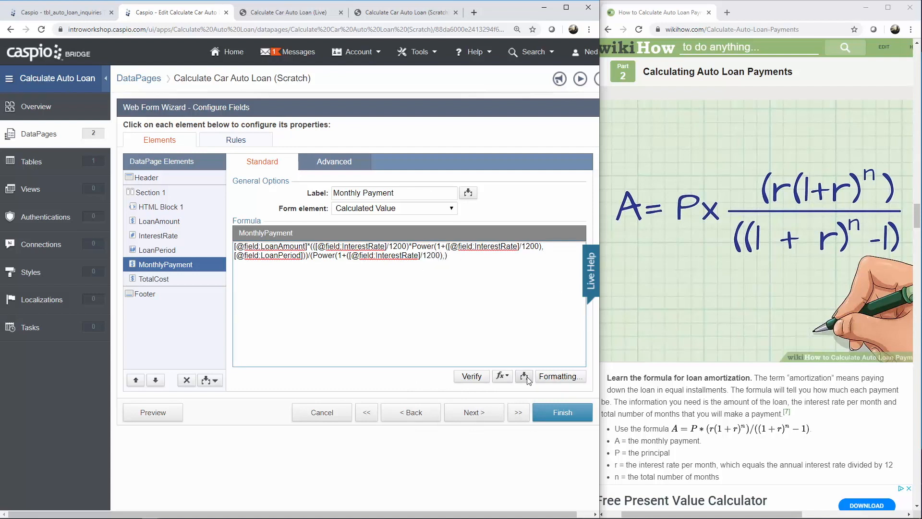
{"action": "left_click", "coordinate": [525, 376]}
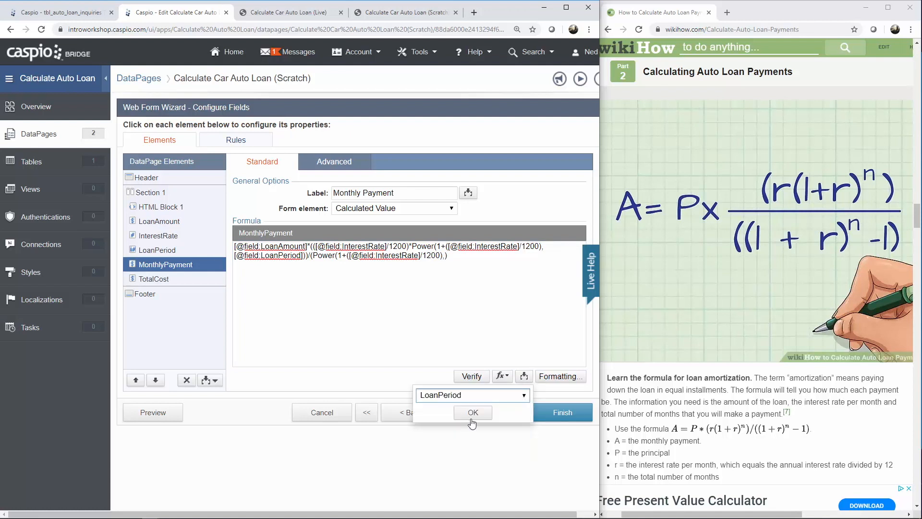
{"action": "left_click", "coordinate": [472, 412]}
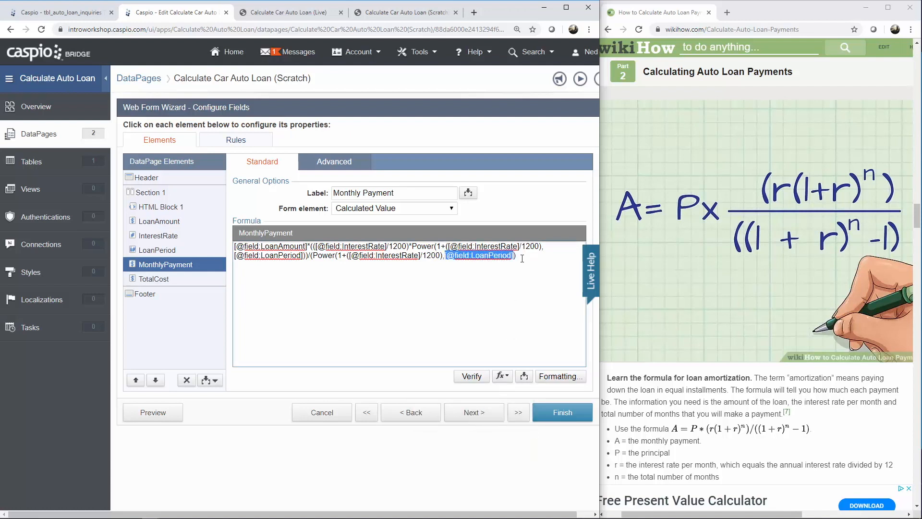
{"action": "type", "text": "-1)"}
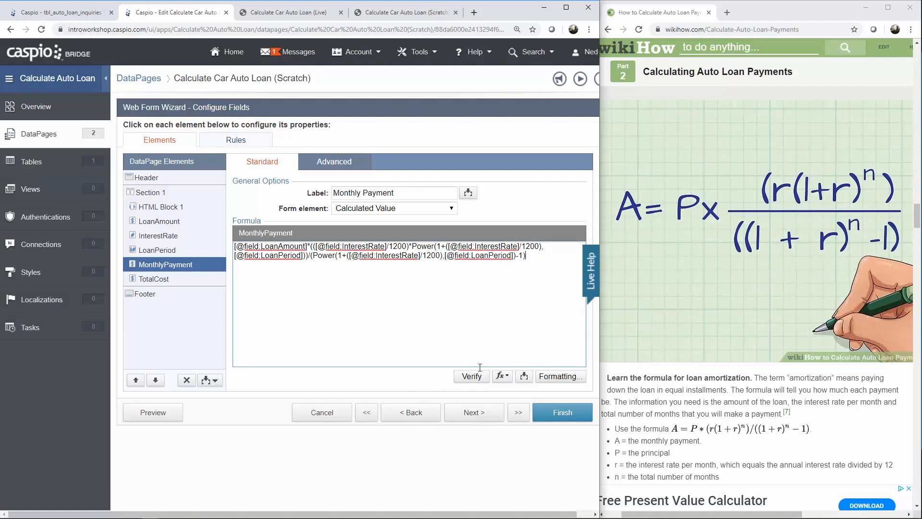
Step: Verify the Monthly Payment formula and confirm the Valid formula message
{"action": "left_click", "coordinate": [471, 376]}
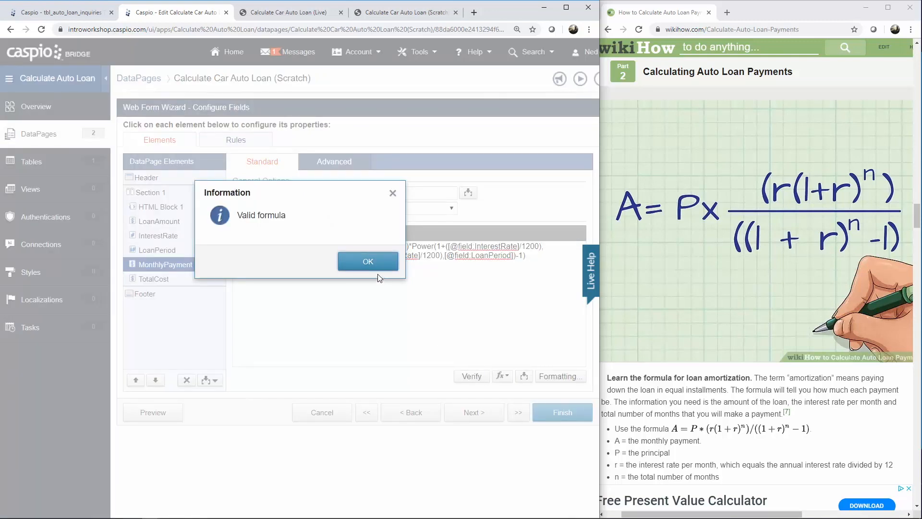
{"action": "left_click", "coordinate": [367, 261]}
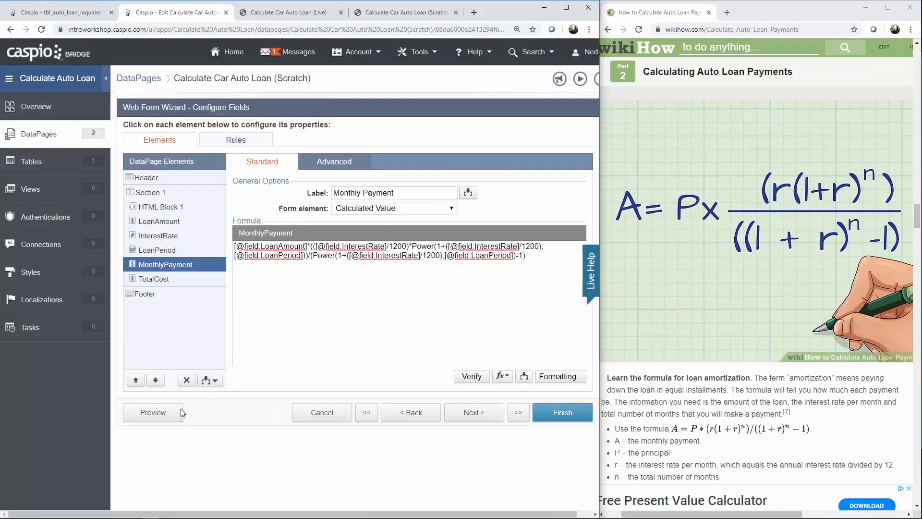
Step: Preview the form with 20000 at 1.9% over 36 months, giving 571.978877, then return to the editor
{"action": "left_click", "coordinate": [152, 412]}
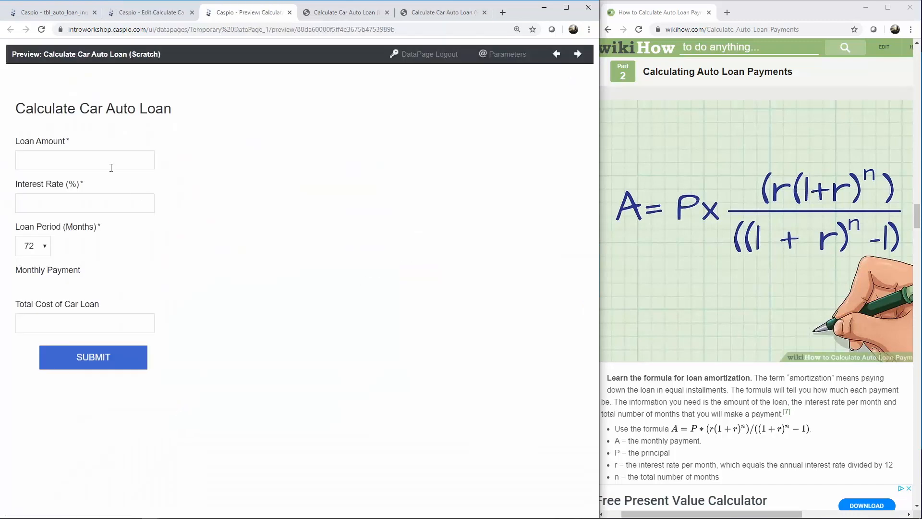
{"action": "left_click", "coordinate": [84, 159]}
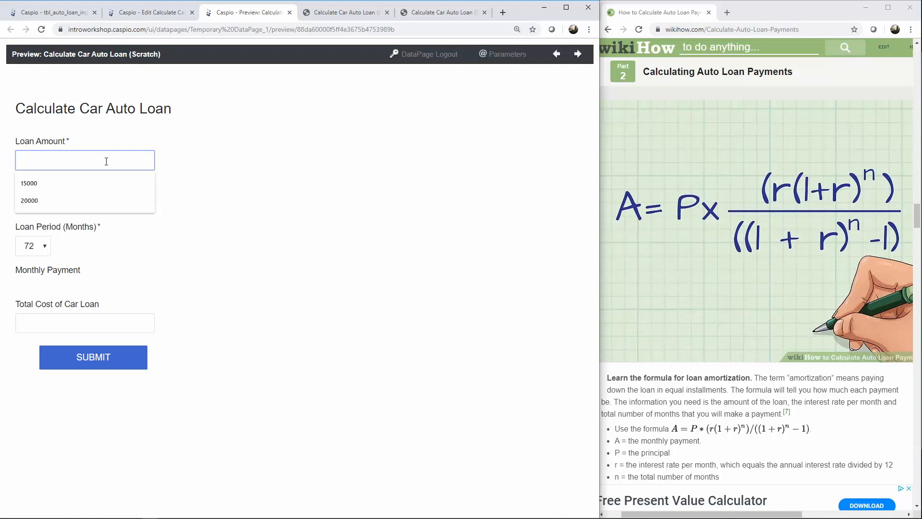
{"action": "left_click", "coordinate": [29, 200]}
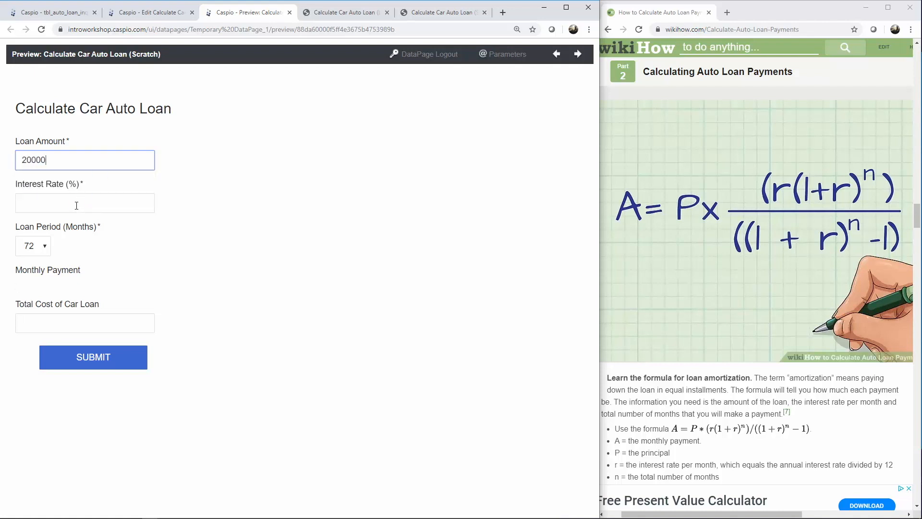
{"action": "type", "text": "1.9"}
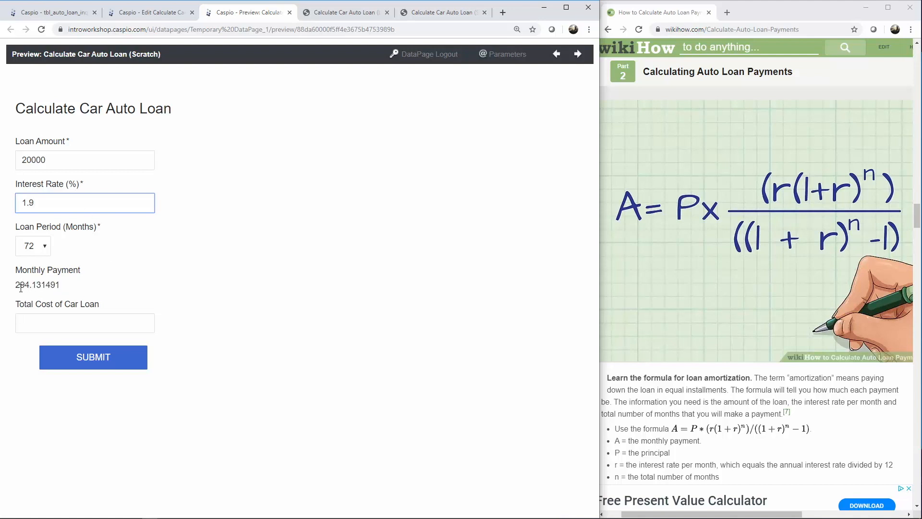
{"action": "left_click", "coordinate": [32, 246]}
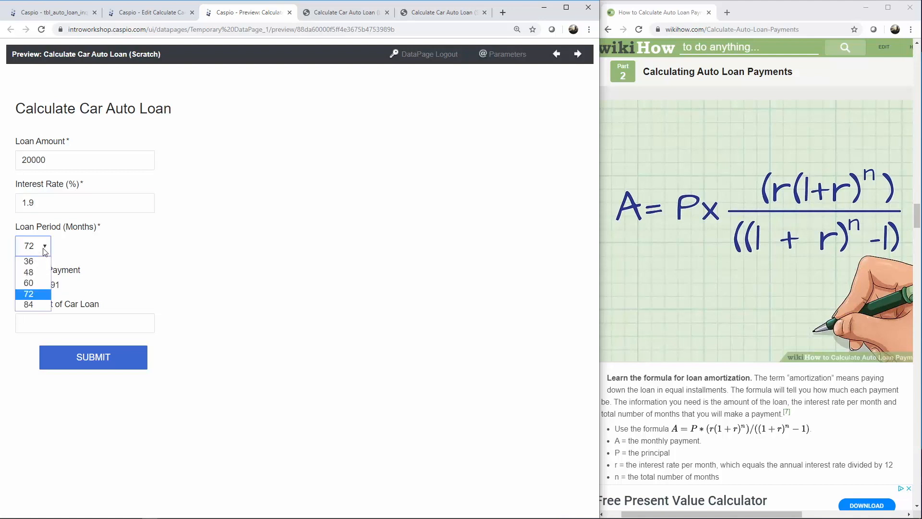
{"action": "mouse_move", "coordinate": [38, 261]}
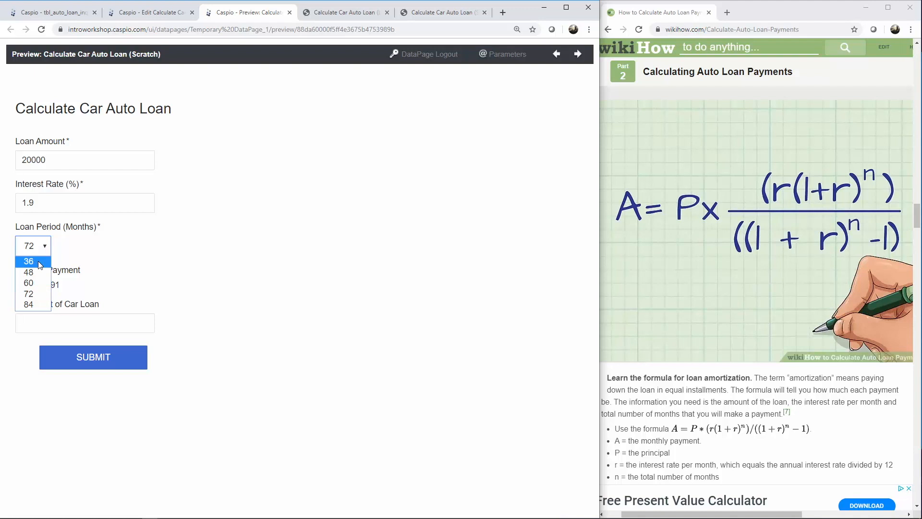
{"action": "left_click", "coordinate": [28, 261]}
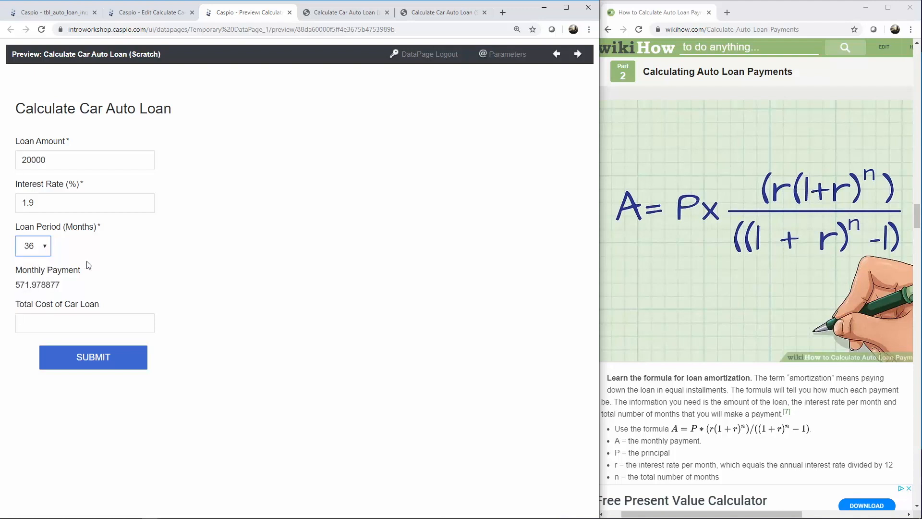
{"action": "mouse_move", "coordinate": [27, 294]}
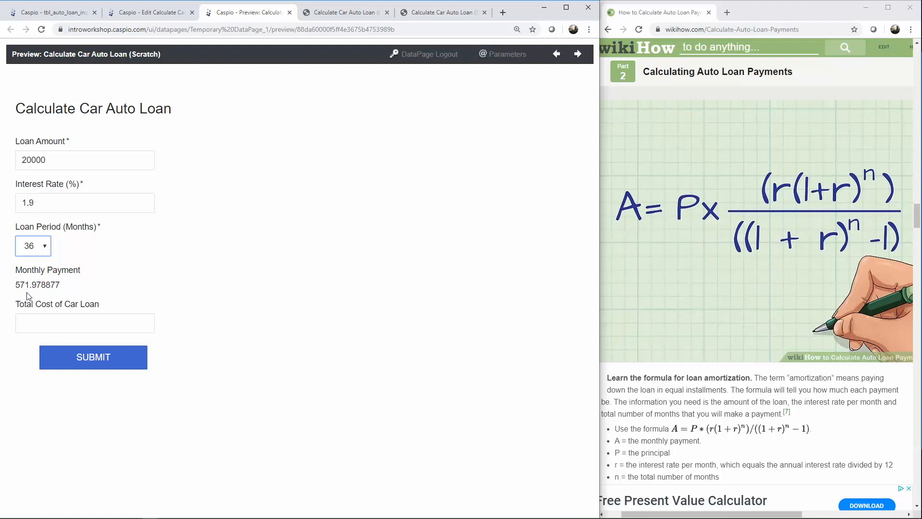
{"action": "mouse_move", "coordinate": [38, 296]}
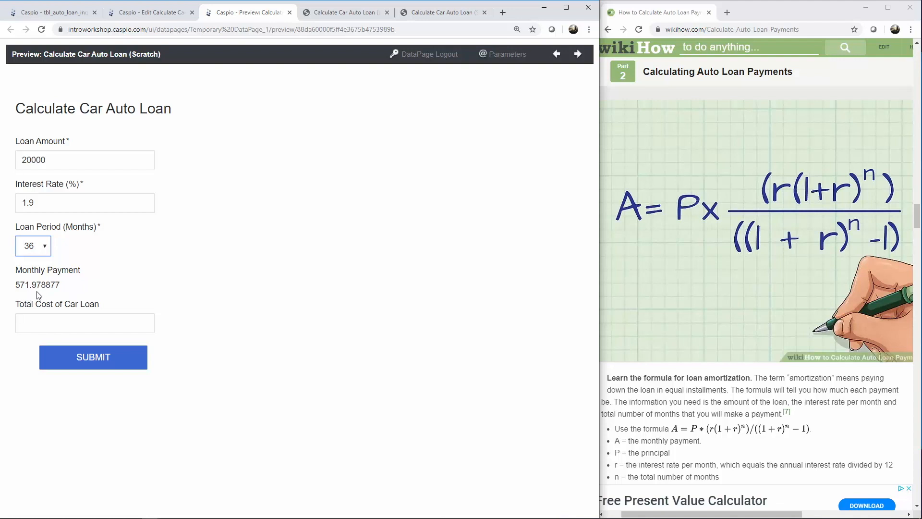
{"action": "mouse_move", "coordinate": [11, 287]}
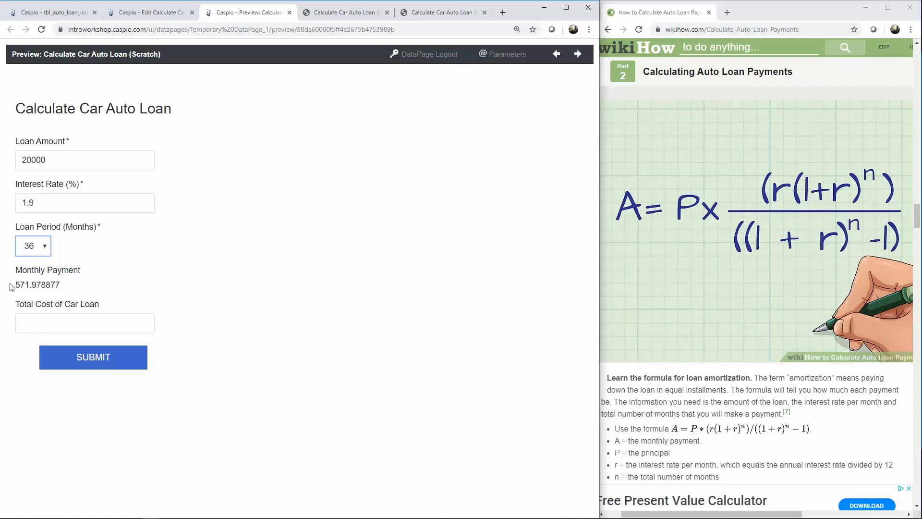
{"action": "left_click", "coordinate": [149, 12]}
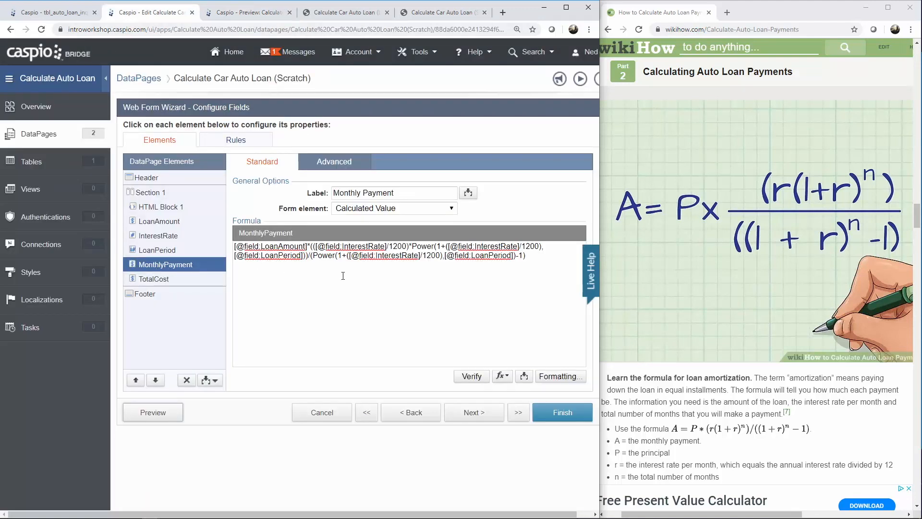
Step: Apply custom Currency formatting ($, 2 digits) to Monthly Payment
{"action": "left_click", "coordinate": [560, 377]}
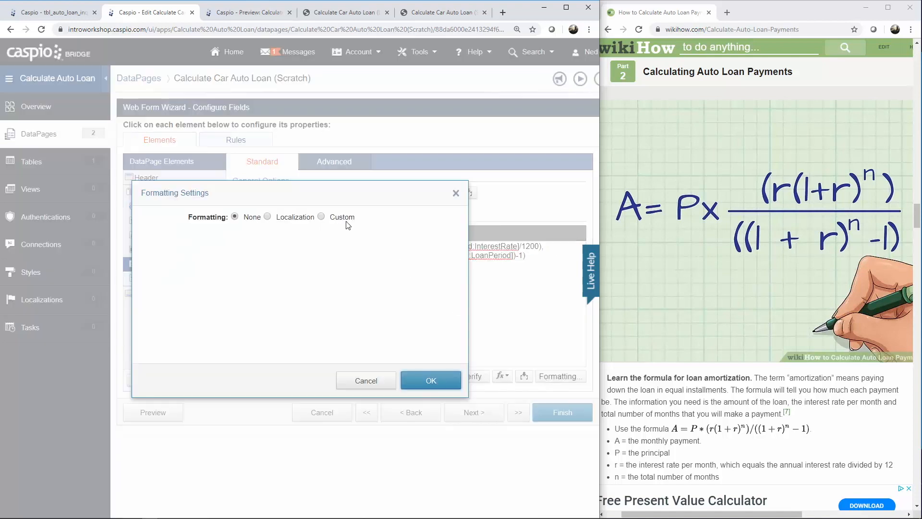
{"action": "left_click", "coordinate": [321, 217]}
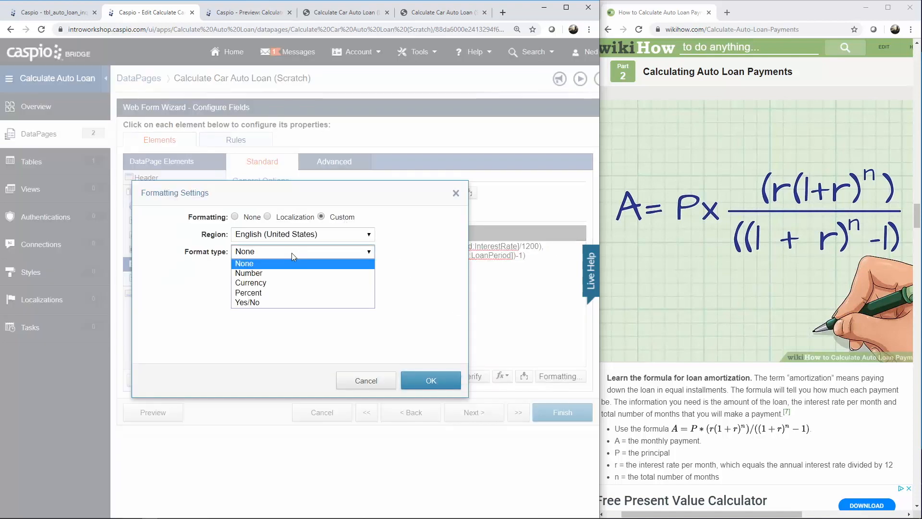
{"action": "left_click", "coordinate": [251, 283]}
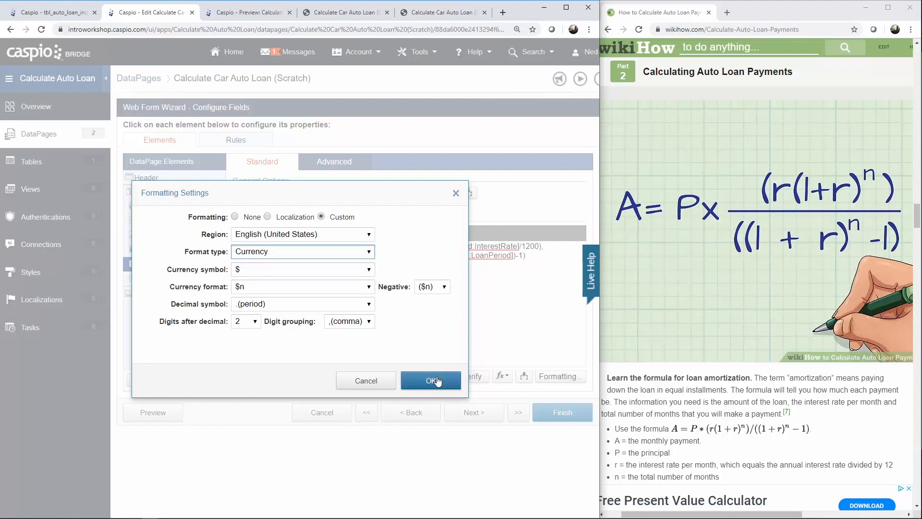
{"action": "left_click", "coordinate": [430, 381]}
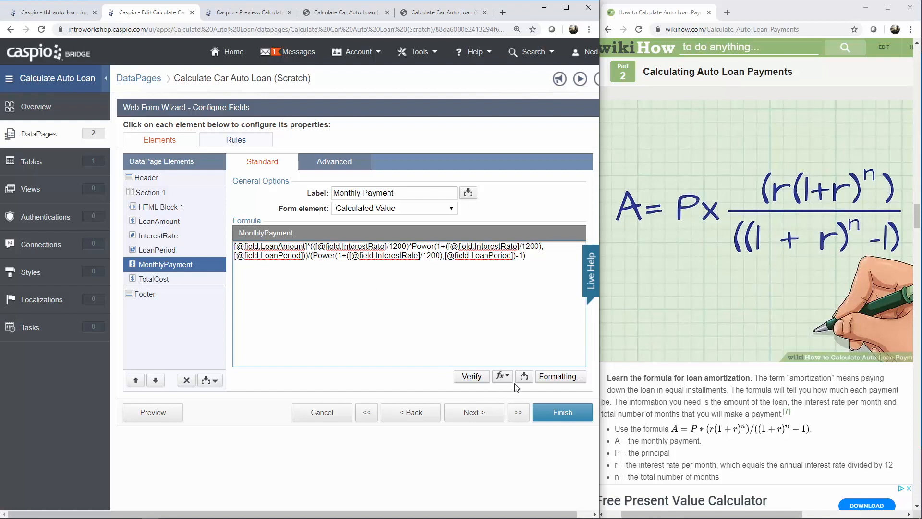
Step: Add the IsNull function with , 0 fallback around MonthlyPayment and verify the formula is valid
{"action": "left_click", "coordinate": [501, 377]}
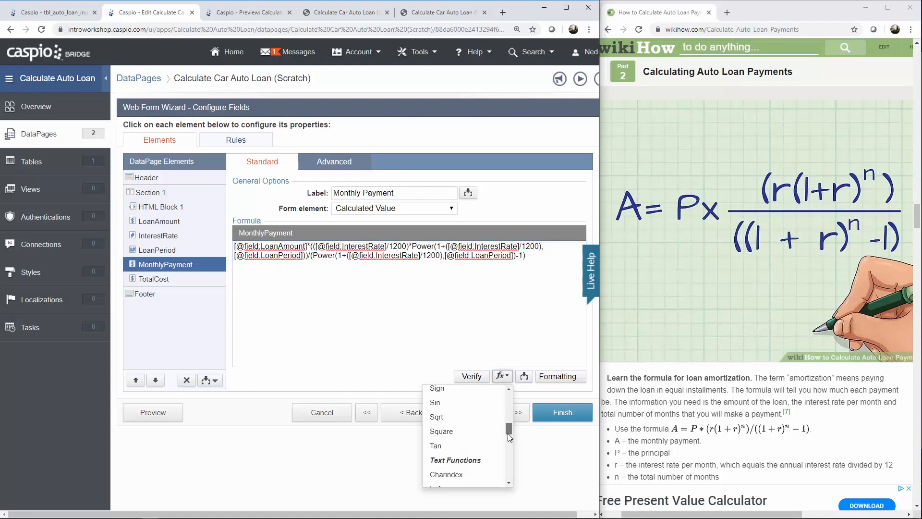
{"action": "scroll", "scroll_direction": "down", "scroll_amount": 3}
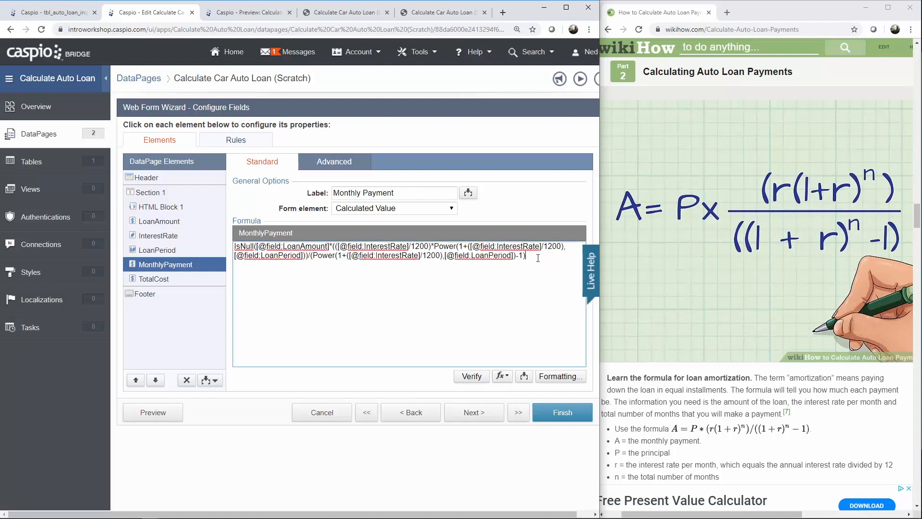
{"action": "type", "text": ","}
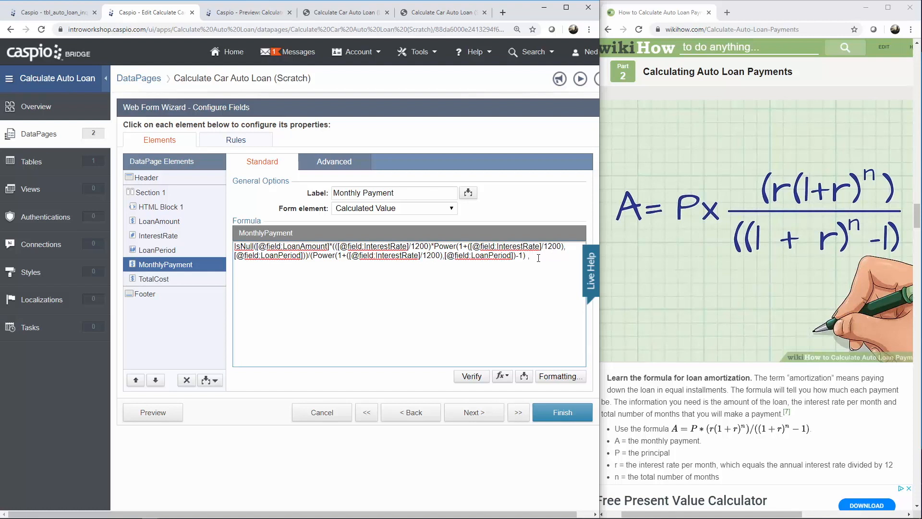
{"action": "type", "text": "0)"}
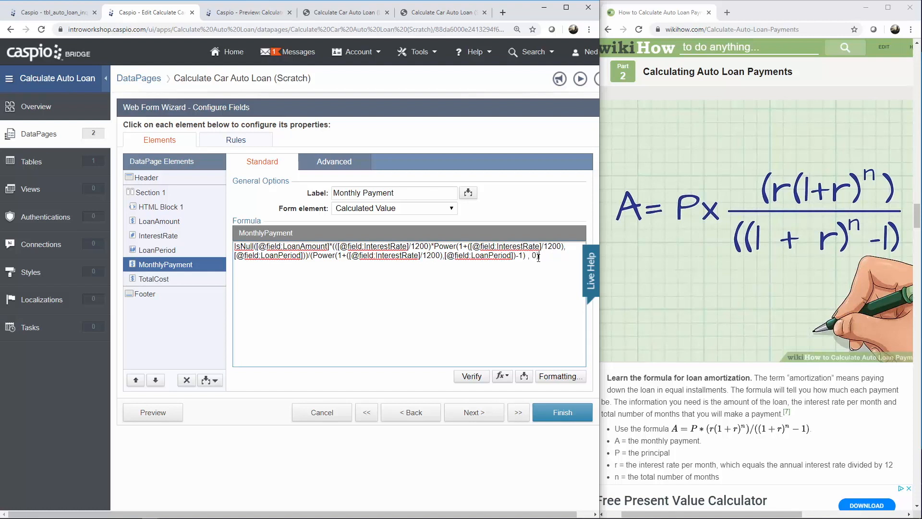
{"action": "left_click", "coordinate": [470, 377]}
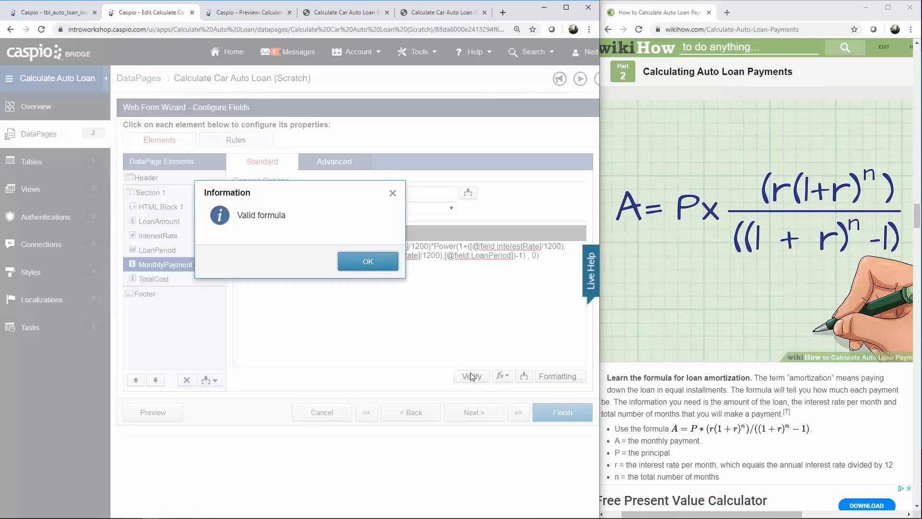
{"action": "left_click", "coordinate": [368, 261]}
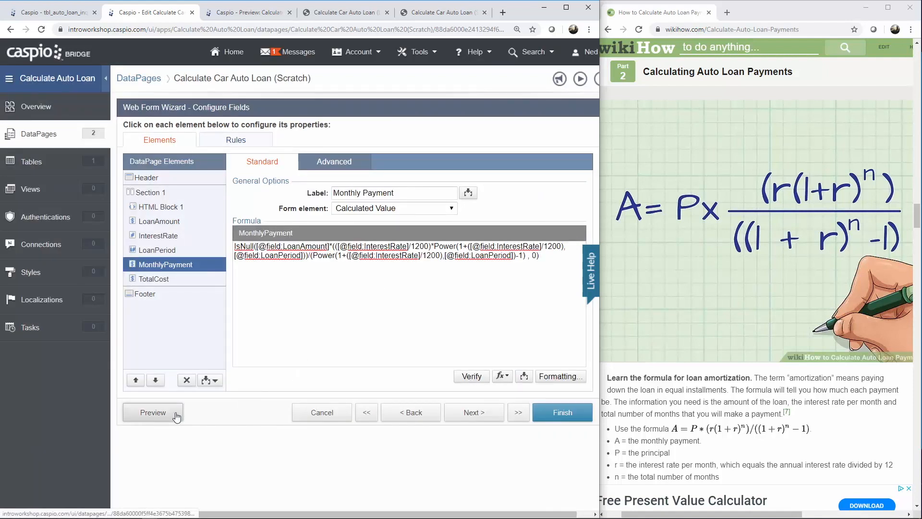
Step: Enter Loan Amount 20000 in the preview to get a $340.98 Monthly Payment at 7.0% over 72 months
{"action": "left_click", "coordinate": [152, 413]}
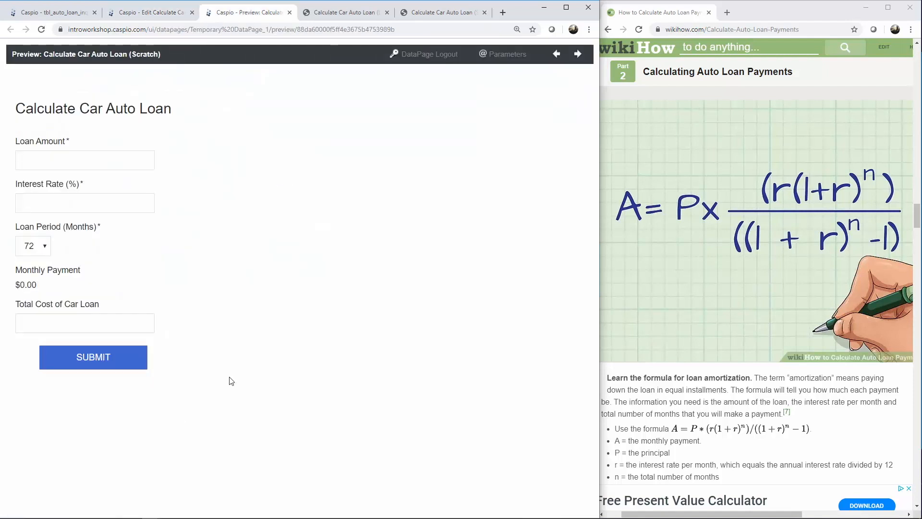
{"action": "type", "text": "2000"}
{"action": "type", "text": "7."}
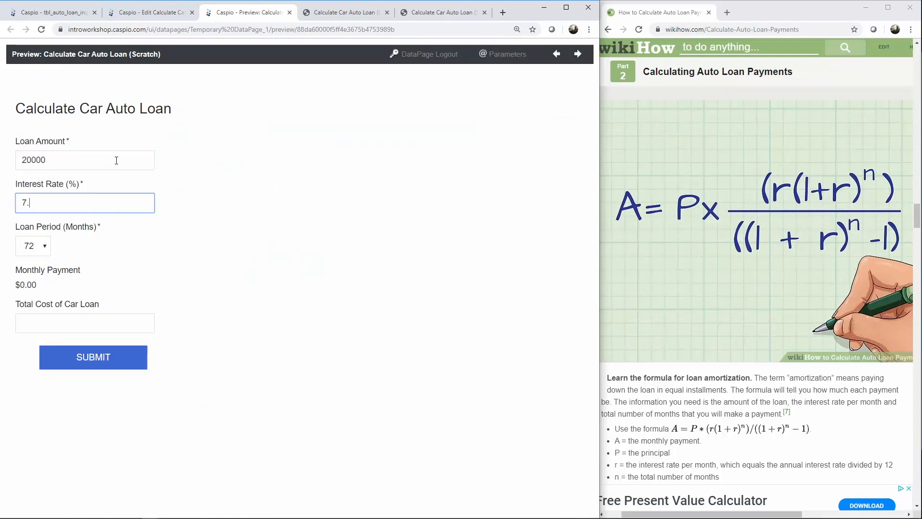
{"action": "type", "text": "0"}
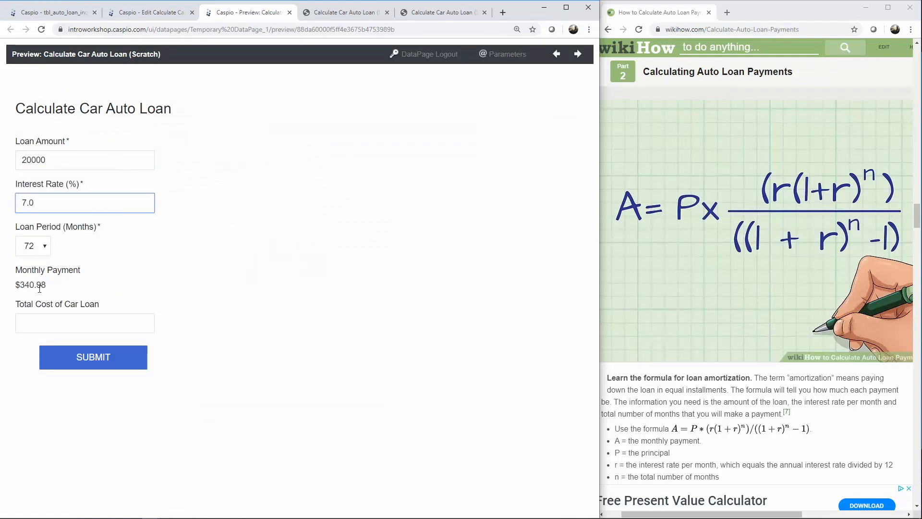
{"action": "mouse_move", "coordinate": [38, 265]}
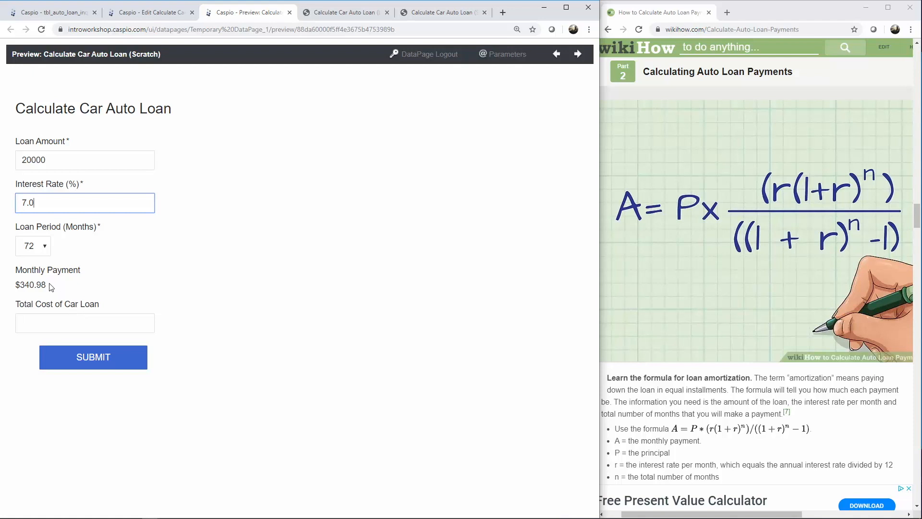
{"action": "mouse_move", "coordinate": [66, 258]}
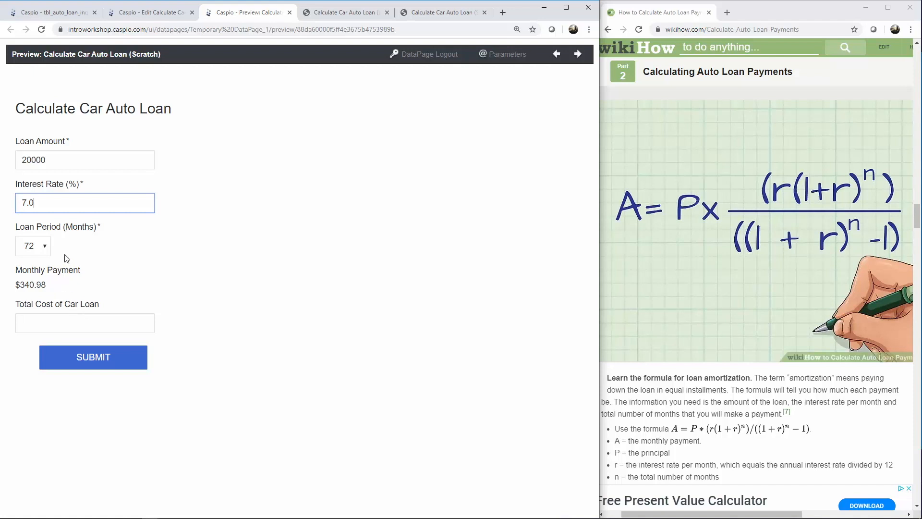
{"action": "mouse_move", "coordinate": [183, 60]}
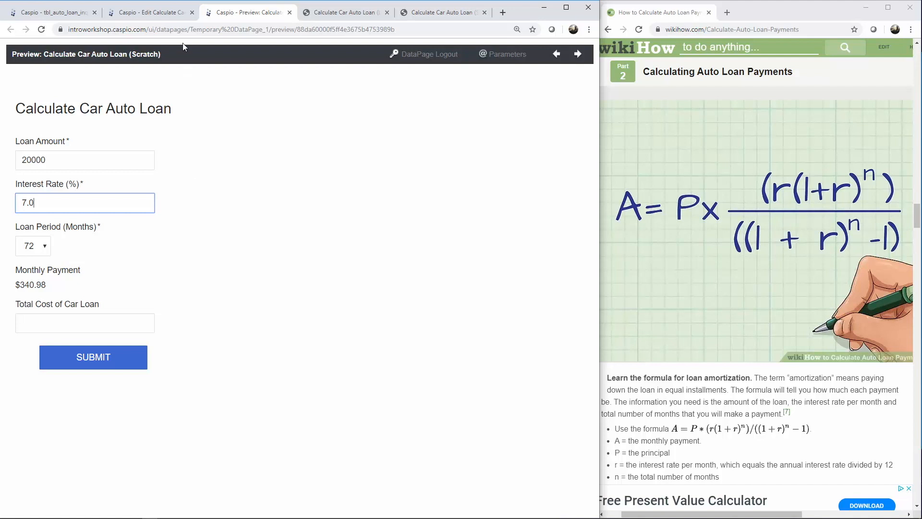
Step: Make the TotalCost field a Calculated Value form element
{"action": "left_click", "coordinate": [154, 13]}
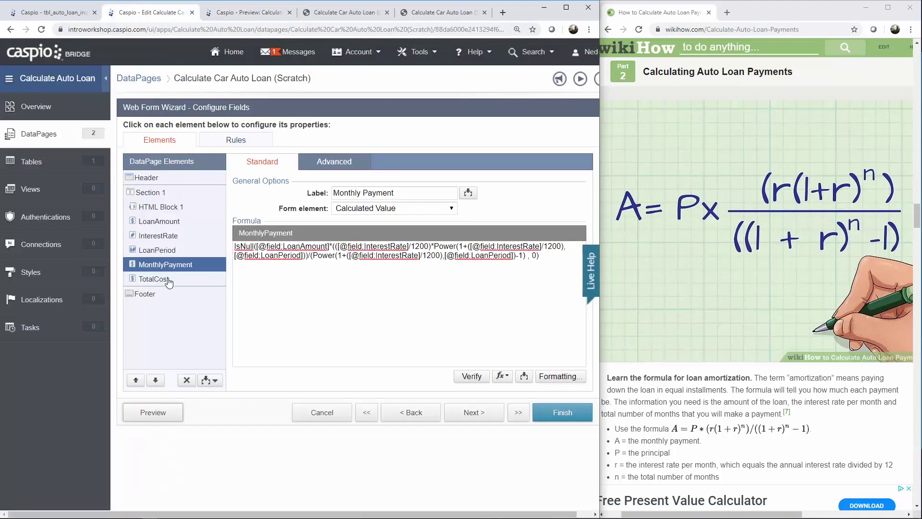
{"action": "left_click", "coordinate": [153, 278]}
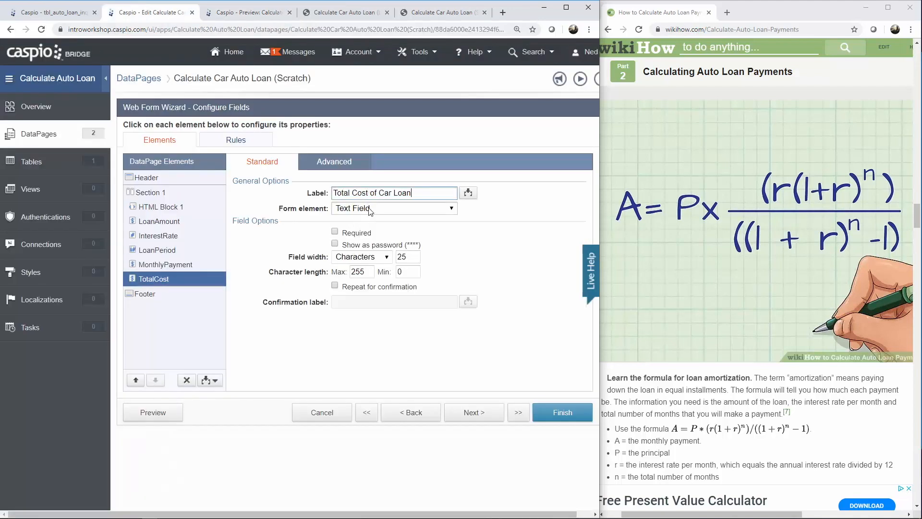
{"action": "left_click", "coordinate": [394, 207]}
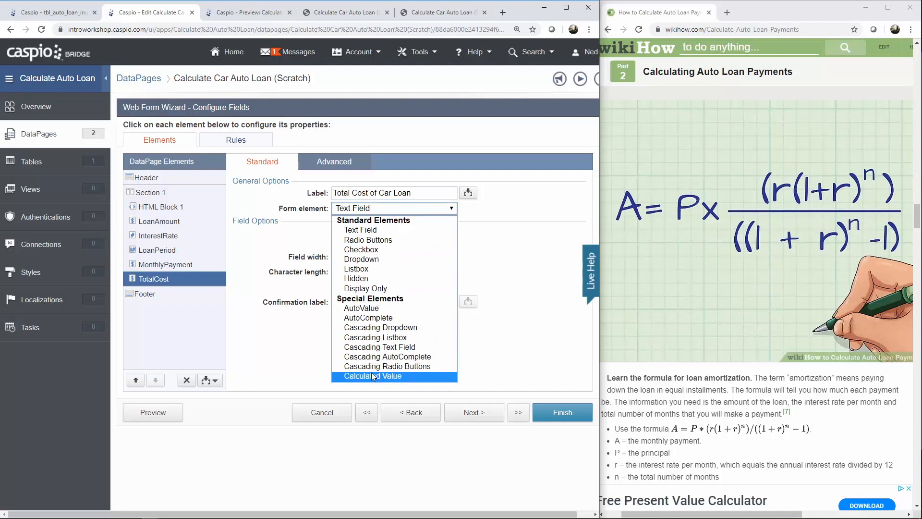
{"action": "left_click", "coordinate": [373, 376]}
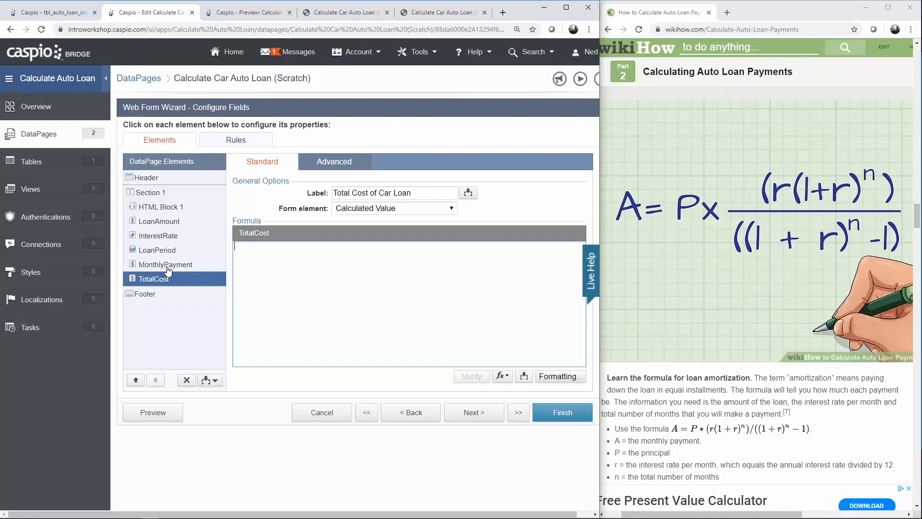
{"action": "mouse_move", "coordinate": [182, 269]}
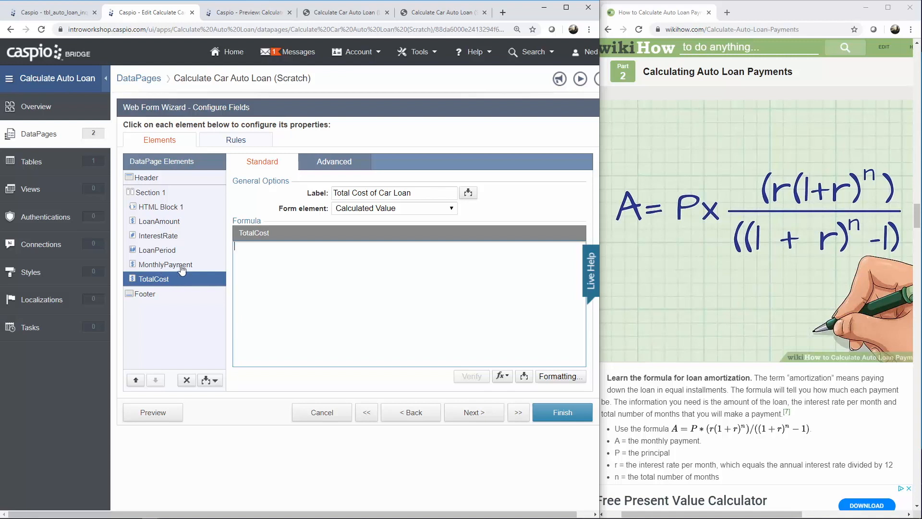
{"action": "left_click", "coordinate": [525, 376]}
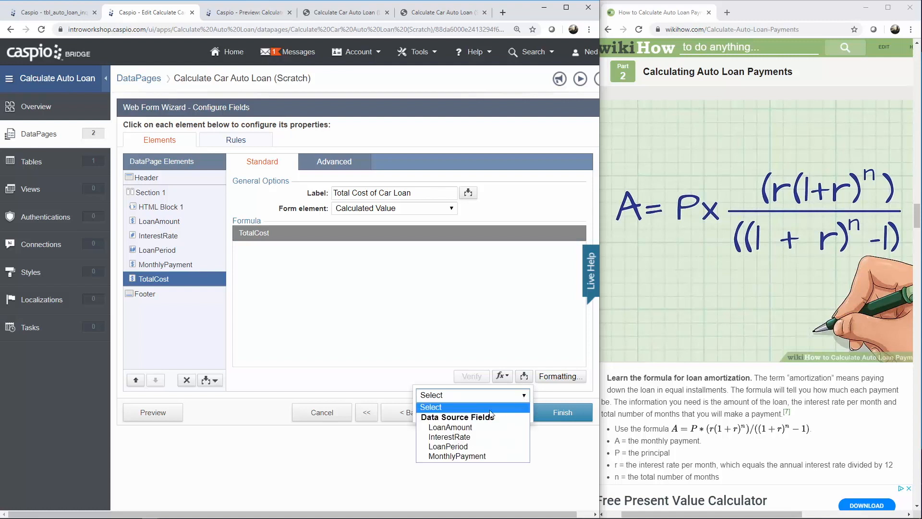
{"action": "left_click", "coordinate": [457, 455]}
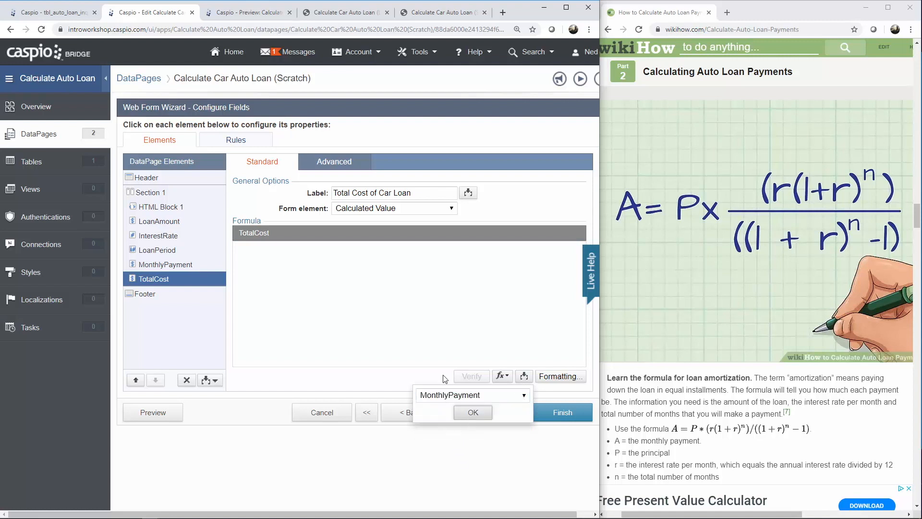
{"action": "left_click", "coordinate": [473, 412]}
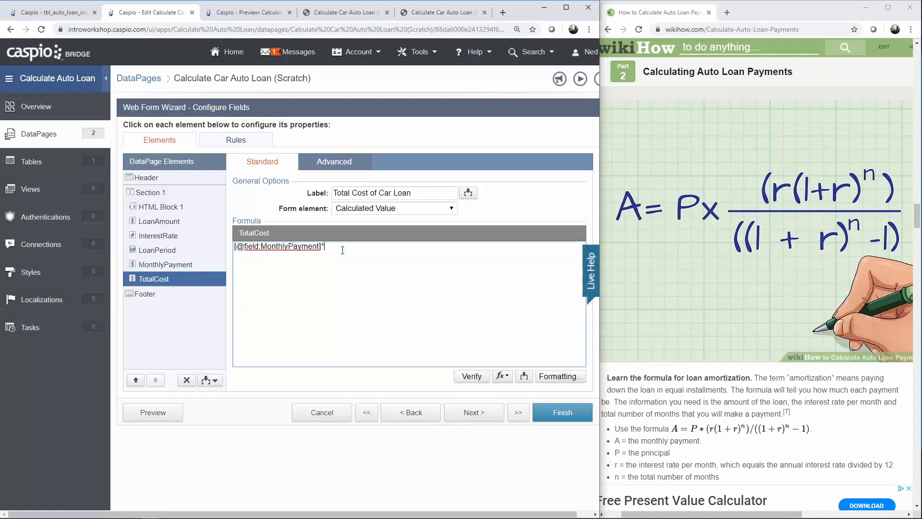
{"action": "left_click", "coordinate": [523, 377]}
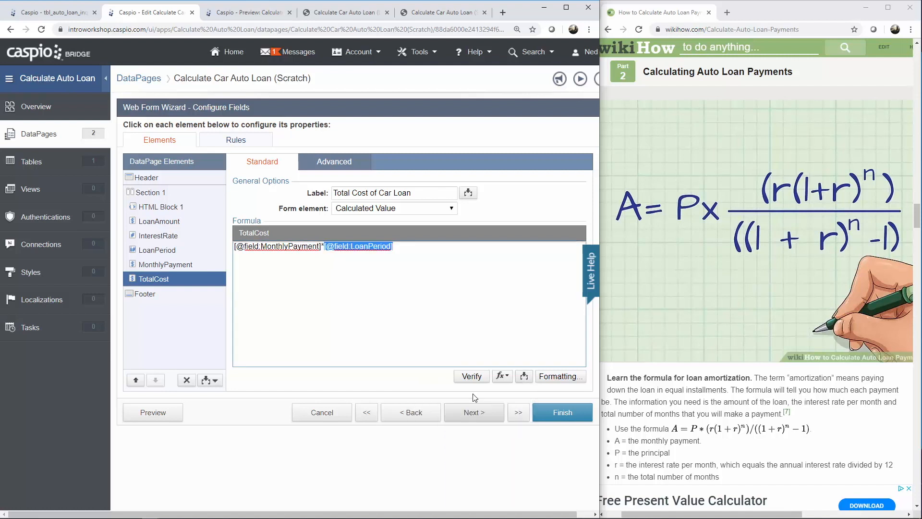
{"action": "left_click", "coordinate": [448, 257]}
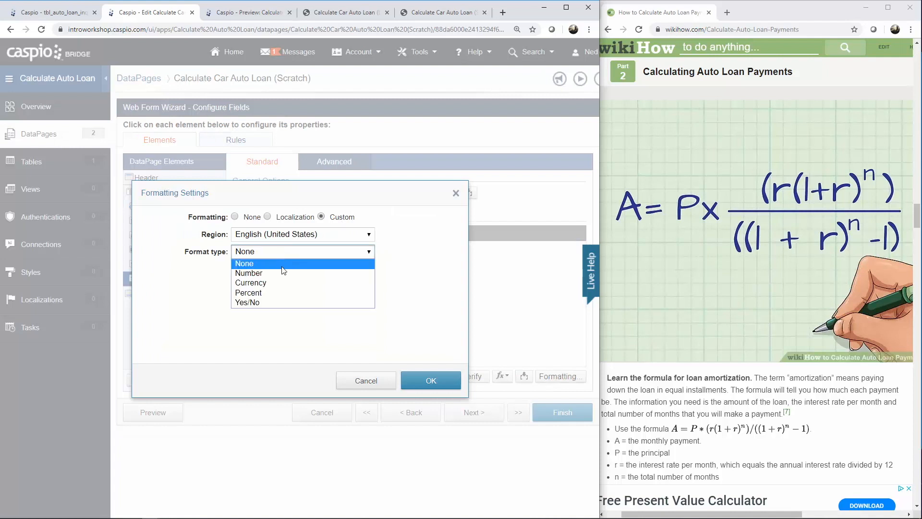
Step: Format Total Cost as Custom currency with two decimals
{"action": "left_click", "coordinate": [251, 282]}
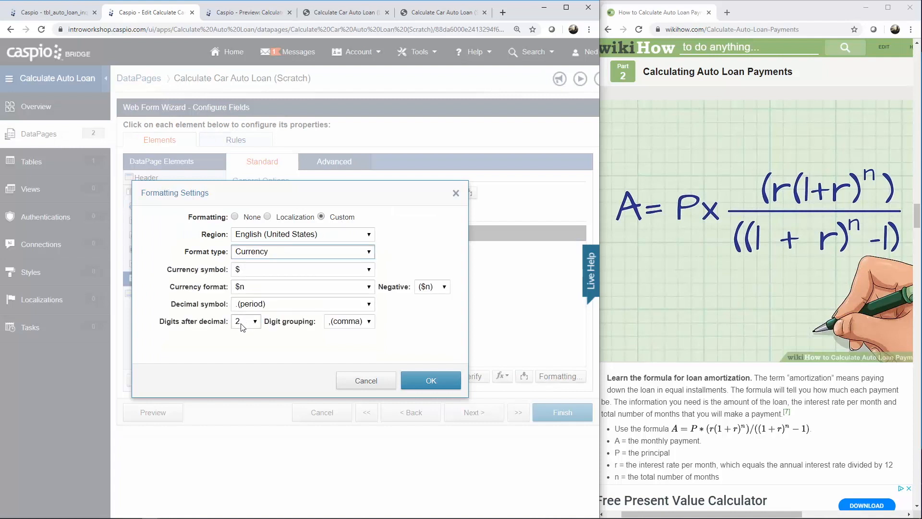
{"action": "left_click", "coordinate": [430, 381]}
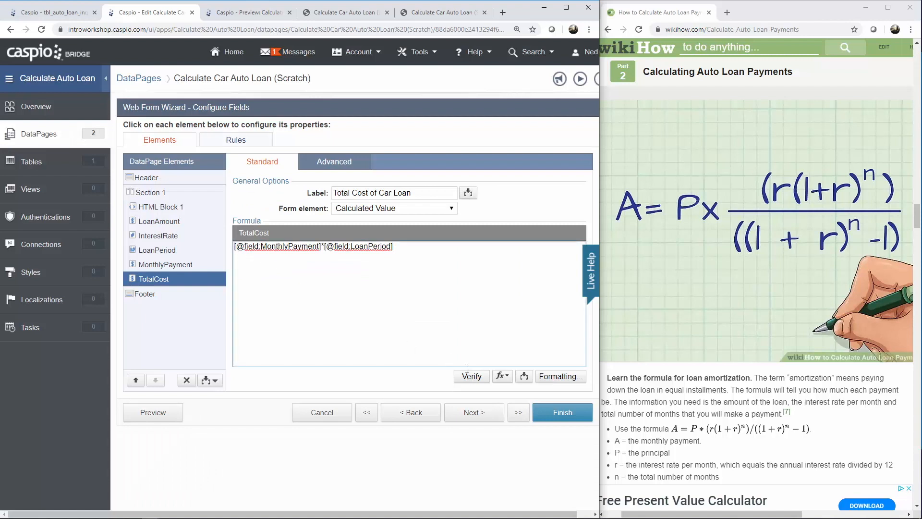
Step: Wrap the TotalCost formula in IsNull with a 0 fallback
{"action": "left_click", "coordinate": [501, 376]}
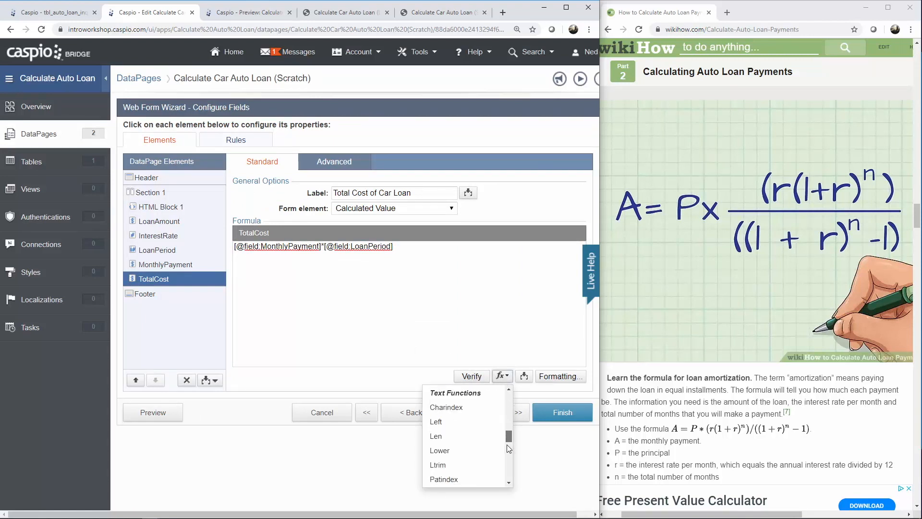
{"action": "scroll", "scroll_direction": "down", "scroll_amount": 3}
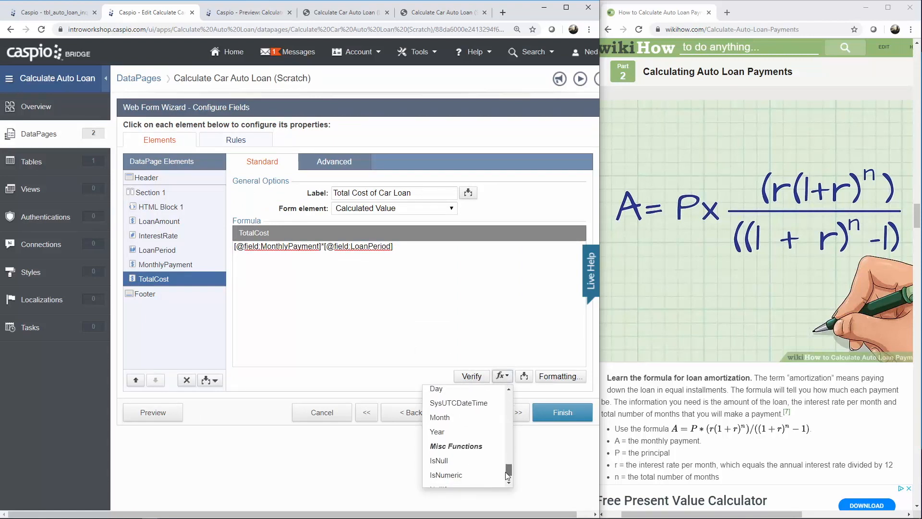
{"action": "left_click", "coordinate": [438, 461]}
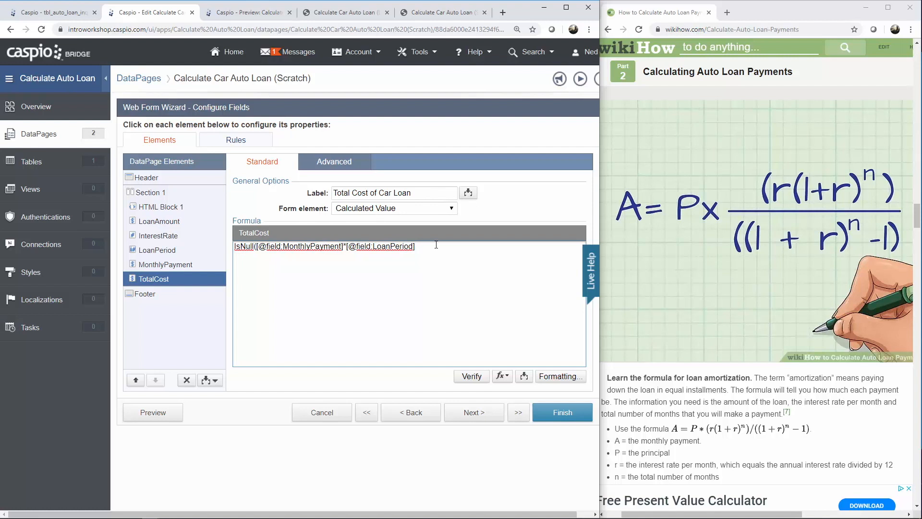
{"action": "type", "text": ", 0"}
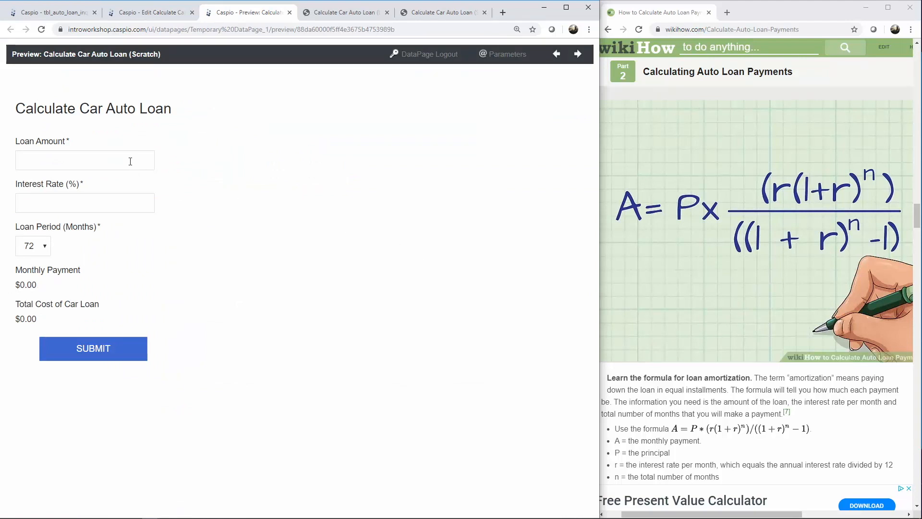
Step: Enter Loan Amount 15000 and Interest Rate 5.5 in the preview at 72 months
{"action": "type", "text": "15000"}
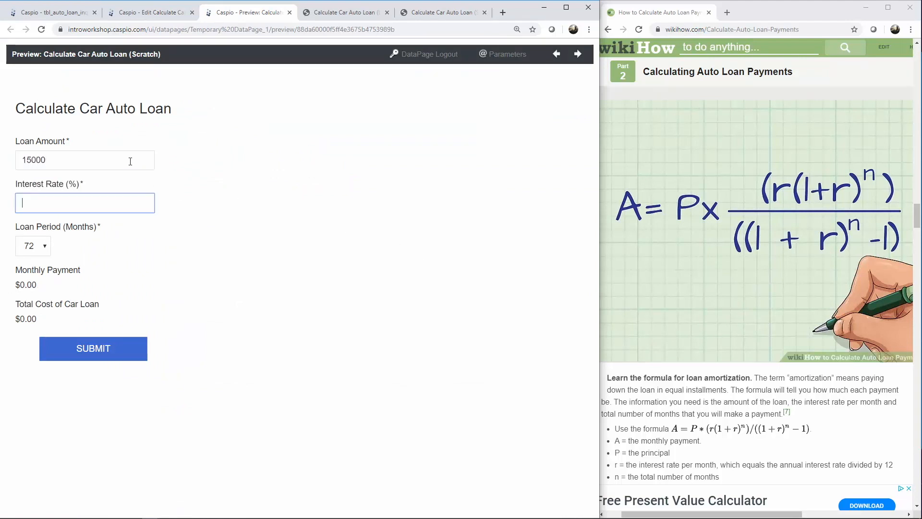
{"action": "type", "text": "5.5"}
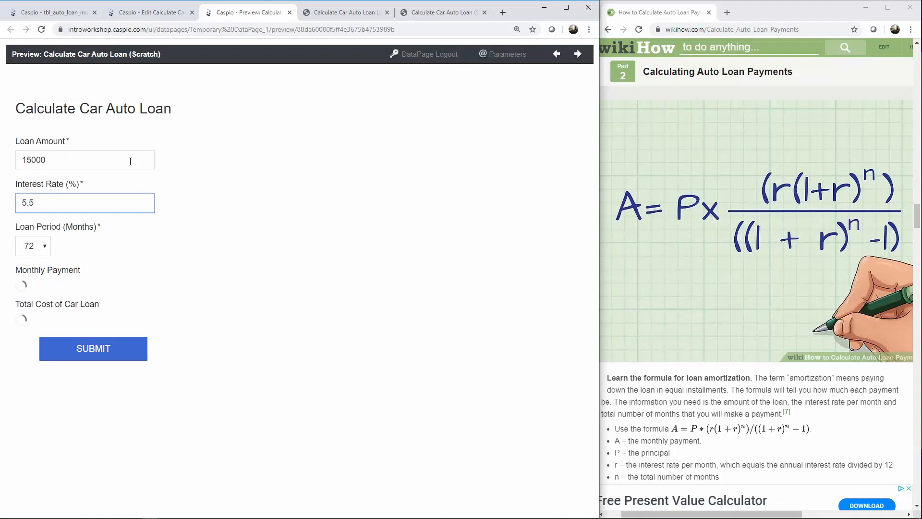